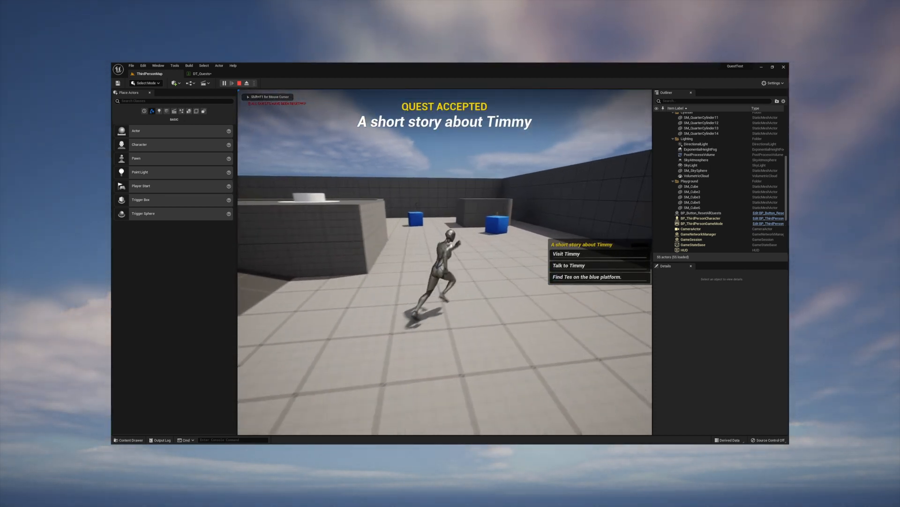
Create a new Basic level with sky and floor and play-test it, closing the empty quest log
{"action": "left_click", "coordinate": [170, 27]}
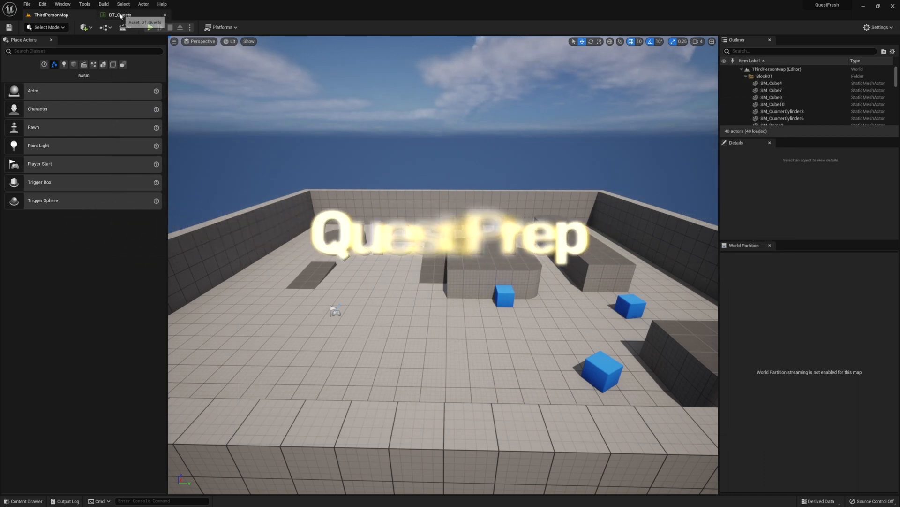
{"action": "left_click", "coordinate": [51, 14]}
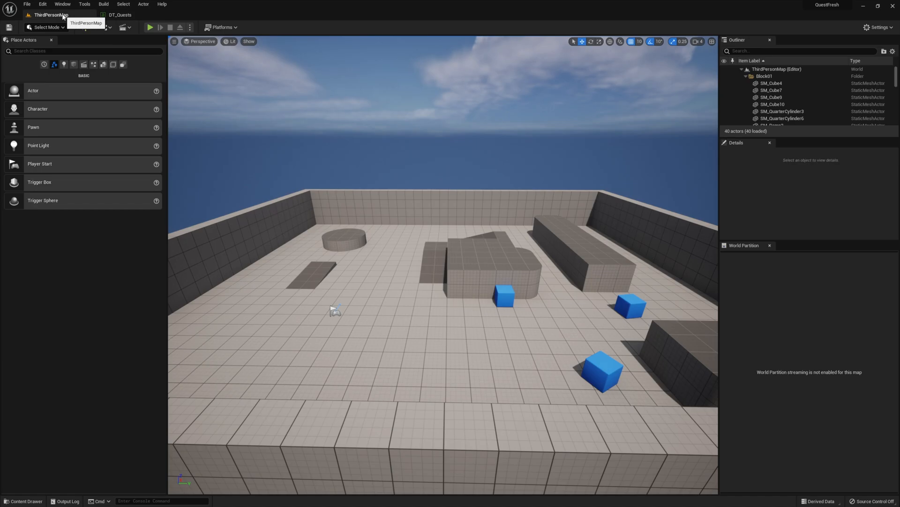
{"action": "left_click", "coordinate": [26, 4]}
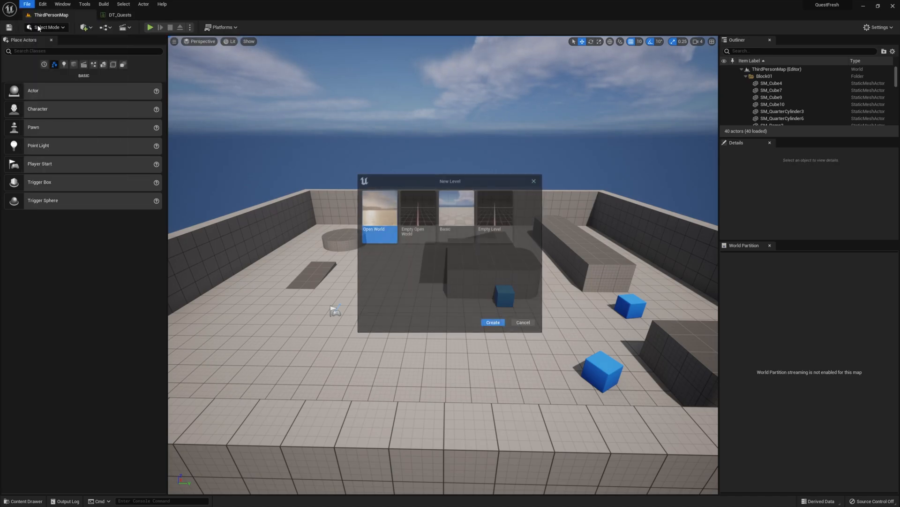
{"action": "left_click", "coordinate": [492, 322]}
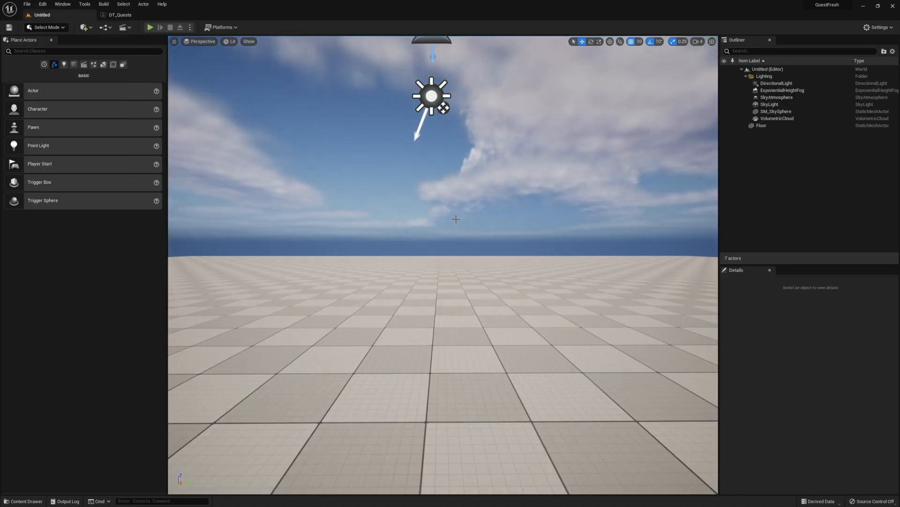
{"action": "left_click", "coordinate": [150, 27]}
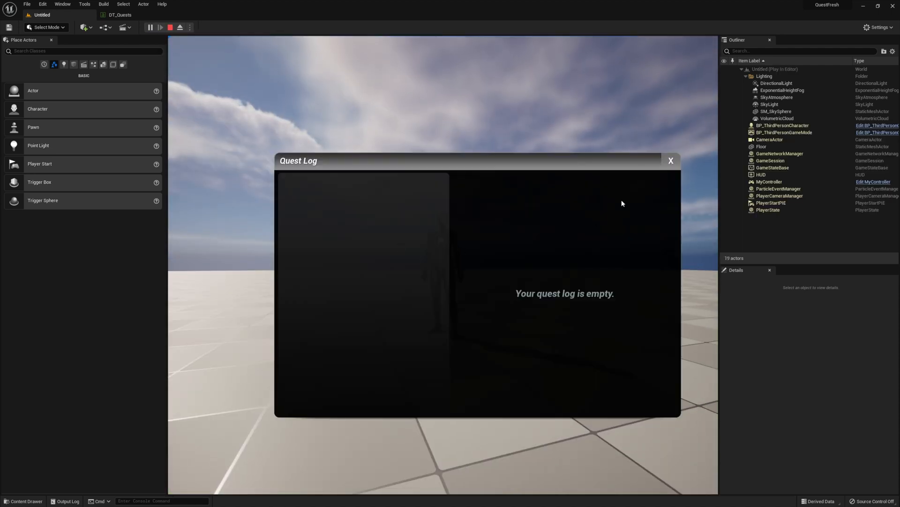
{"action": "left_click", "coordinate": [670, 161]}
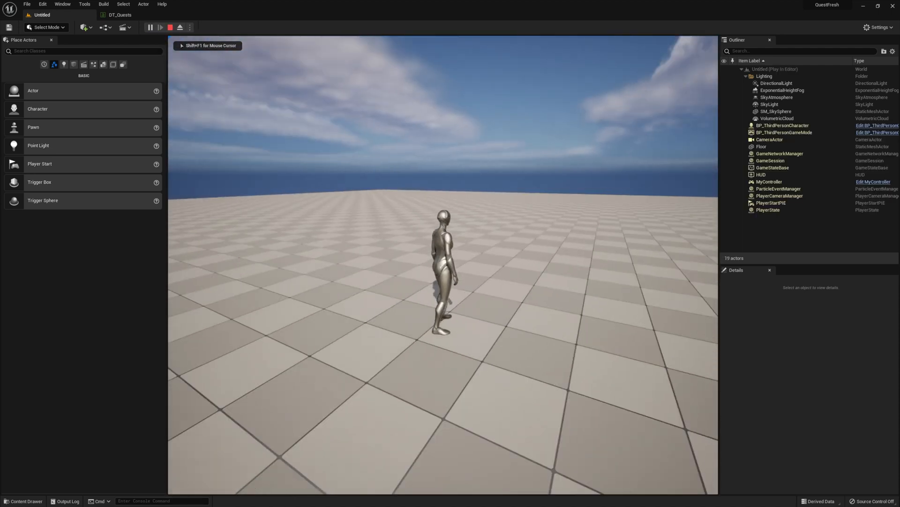
Save the level as NewMap and move on to the DT_Quests data table
{"action": "left_click", "coordinate": [170, 27]}
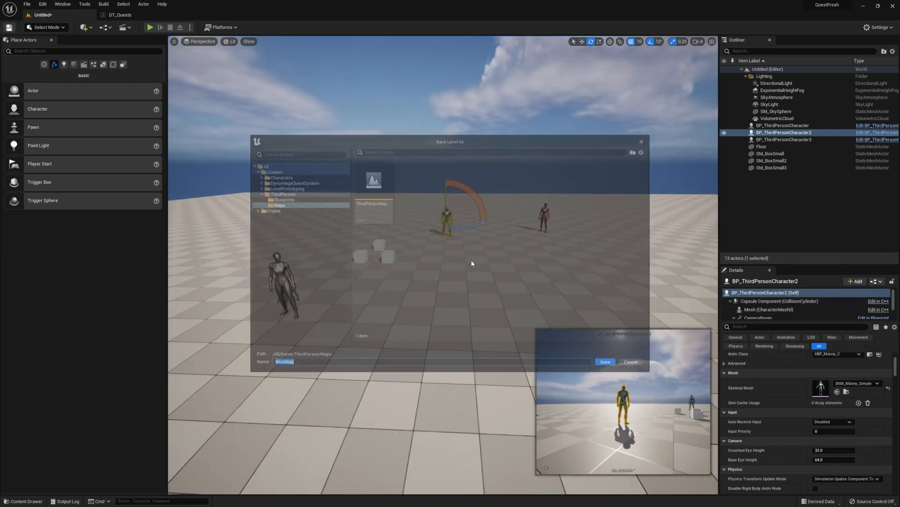
{"action": "left_click", "coordinate": [605, 362]}
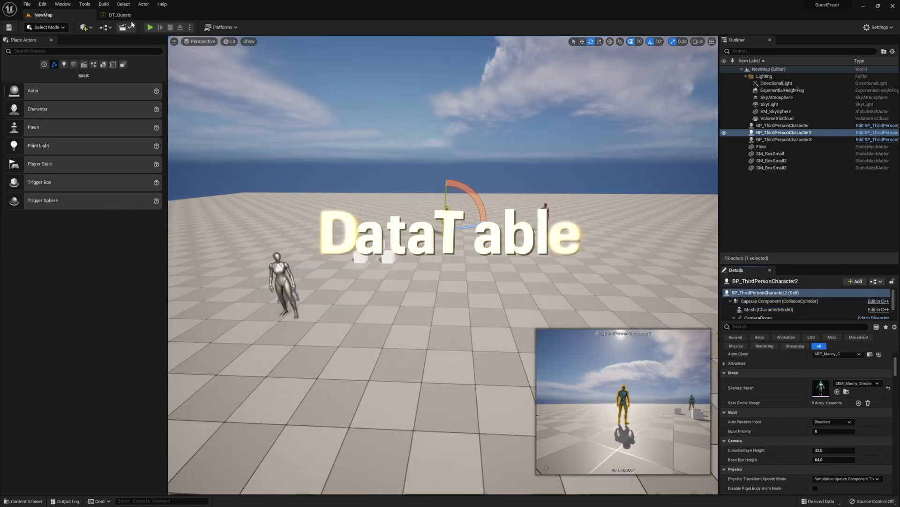
{"action": "left_click", "coordinate": [120, 14]}
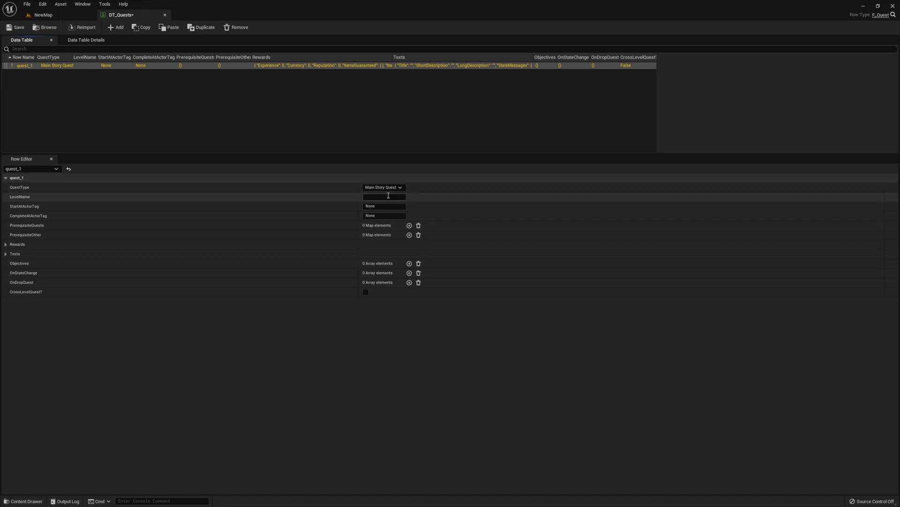
Give quest_1 the newmap level name, start and turn-in actor tags, and a 10000 Experience reward
{"action": "left_click", "coordinate": [384, 196]}
{"action": "type", "text": "newmap"}
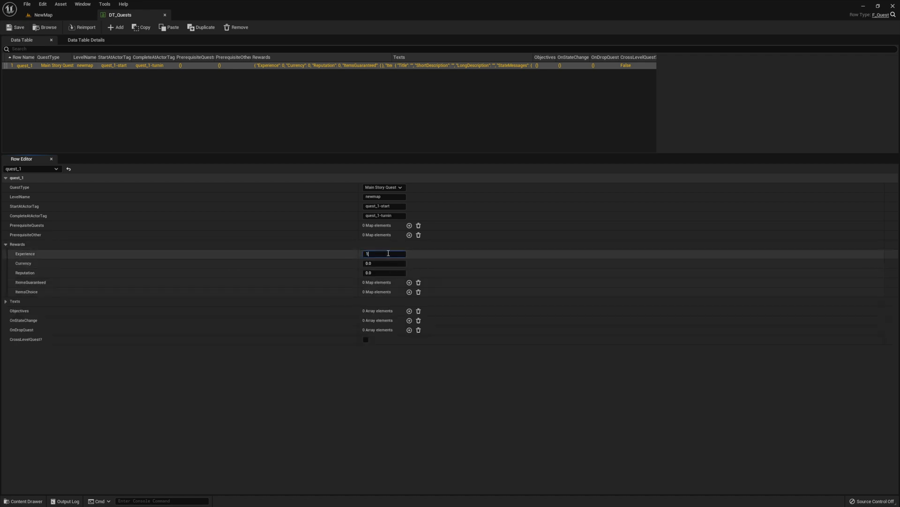
{"action": "type", "text": "10000.0"}
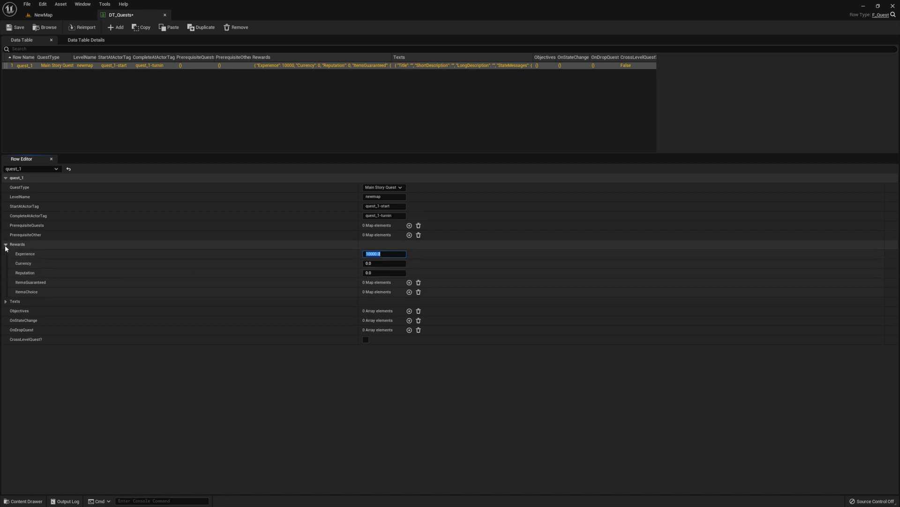
Fill quest_1's title and descriptions, with state messages 'Looking for work?' and 'All done!'
{"action": "left_click", "coordinate": [6, 243]}
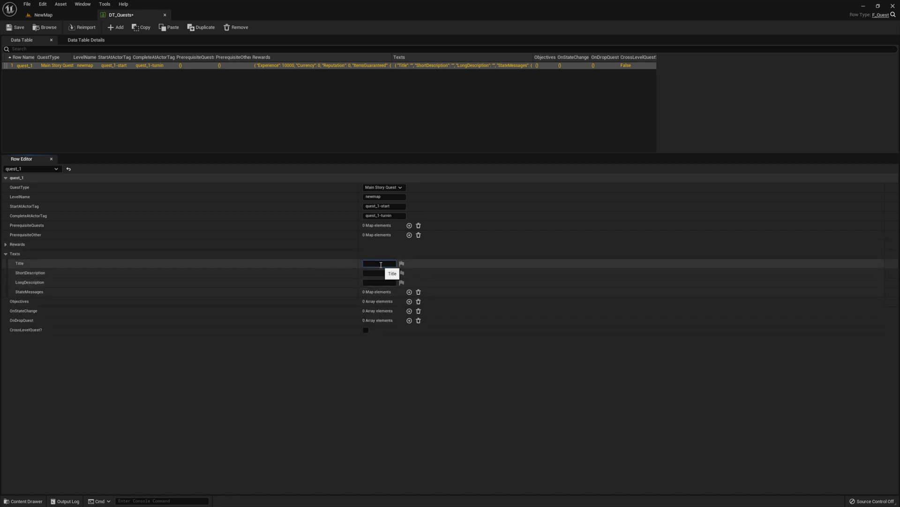
{"action": "type", "text": "Short description only shown in quest log"}
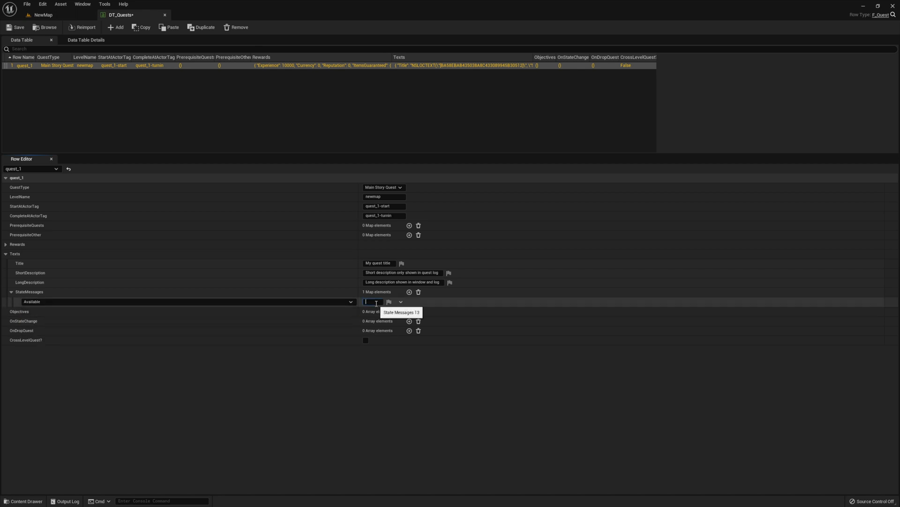
{"action": "type", "text": "Looking for work?"}
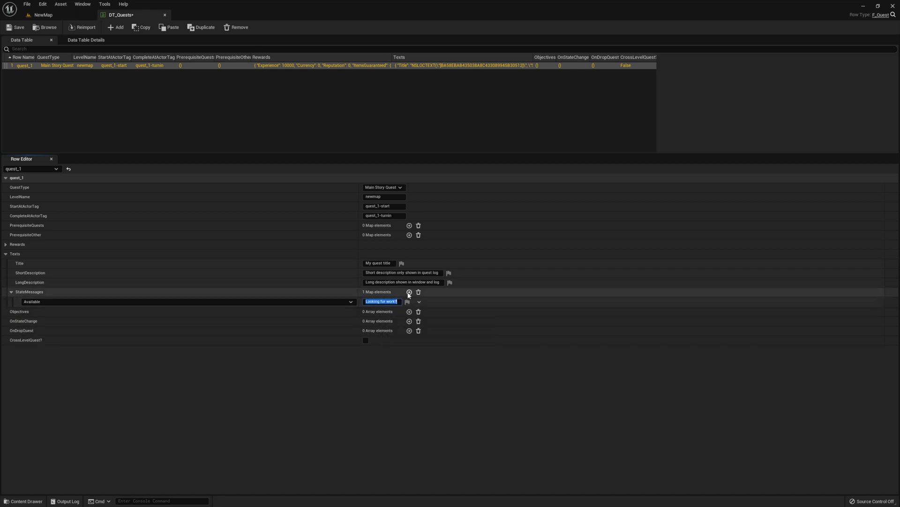
{"action": "left_click", "coordinate": [409, 292]}
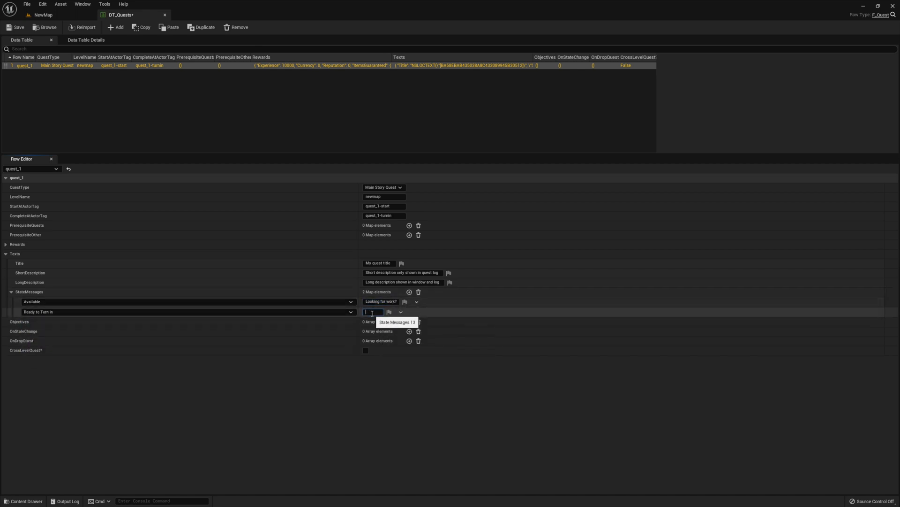
{"action": "type", "text": "All done!"}
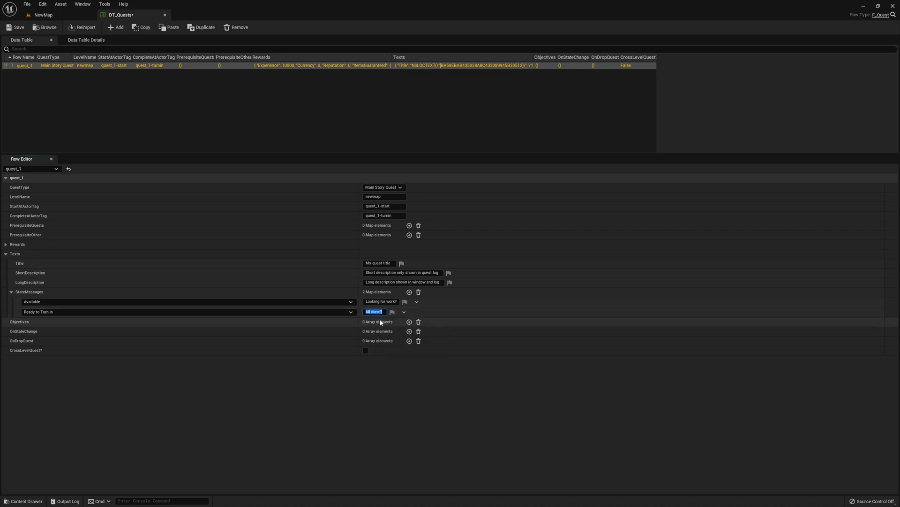
{"action": "left_click", "coordinate": [40, 14]}
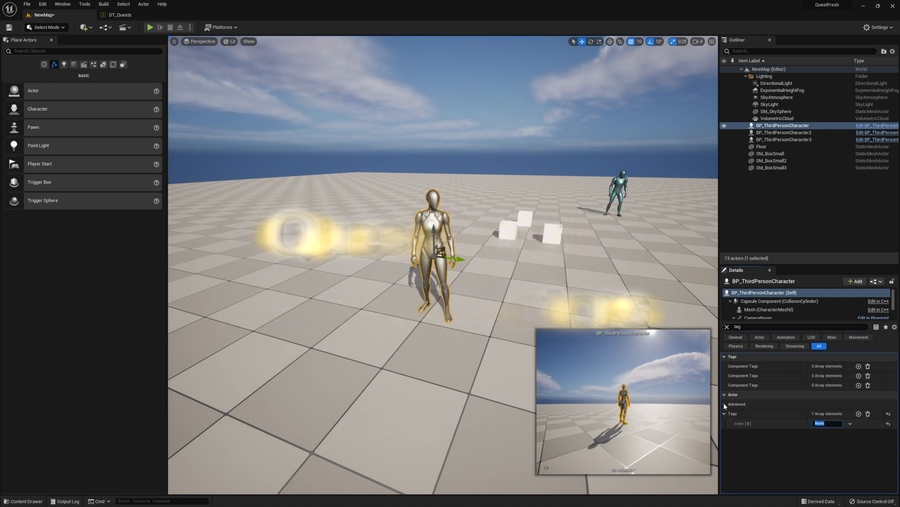
Tag one character quest_1-start and the third character quest_1-turnin, copied from DT_Quests
{"action": "left_click", "coordinate": [119, 14]}
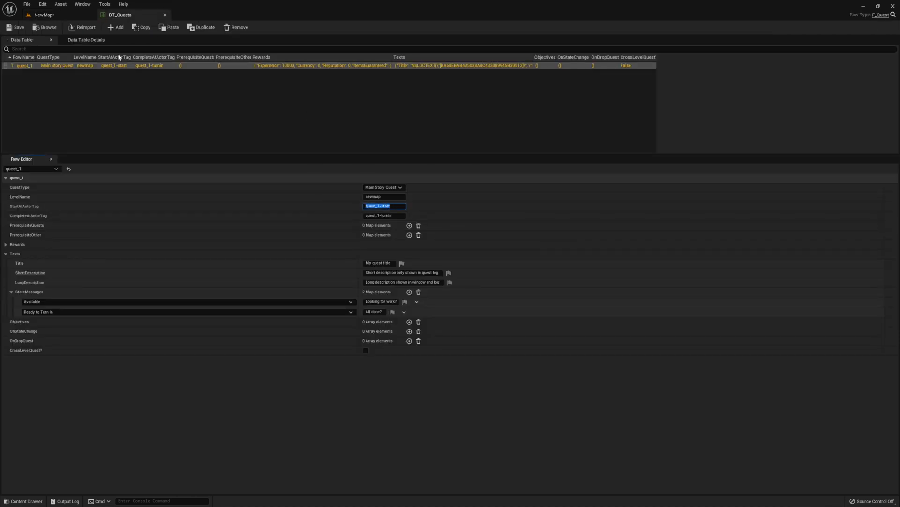
{"action": "left_click", "coordinate": [44, 14]}
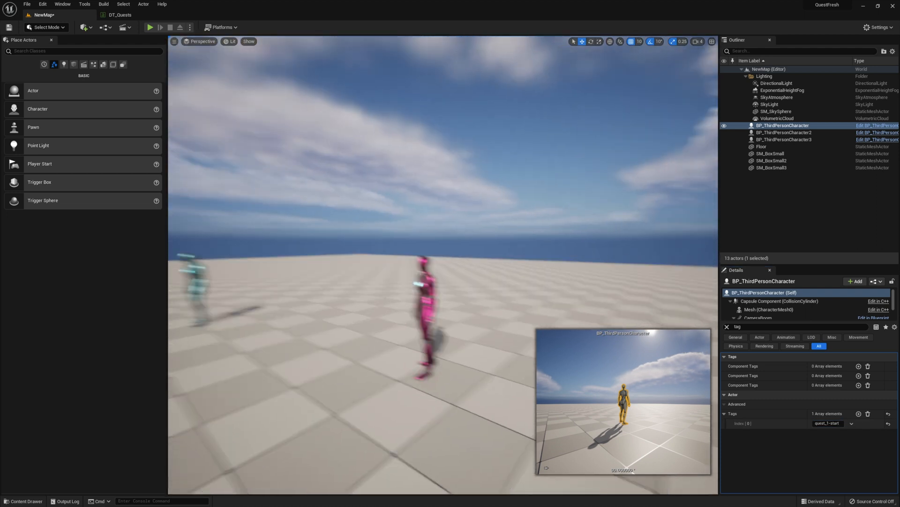
{"action": "left_click", "coordinate": [783, 139]}
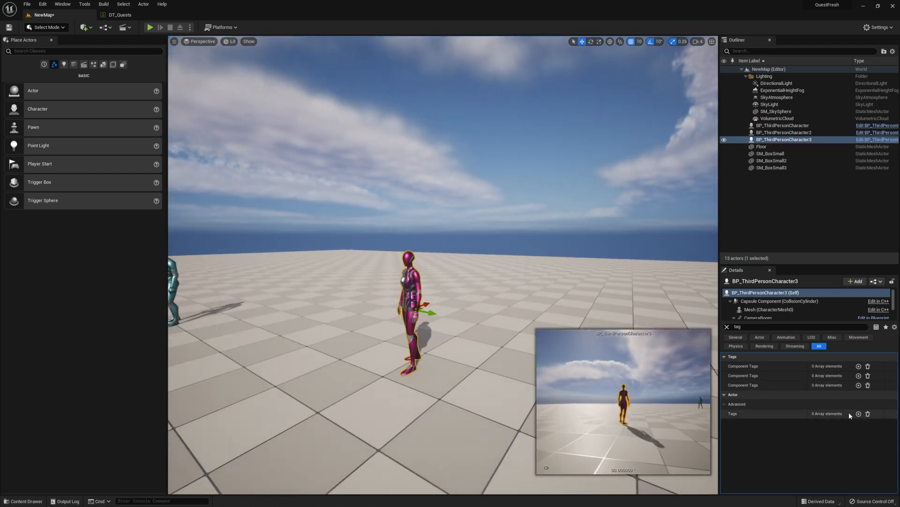
{"action": "left_click", "coordinate": [858, 414]}
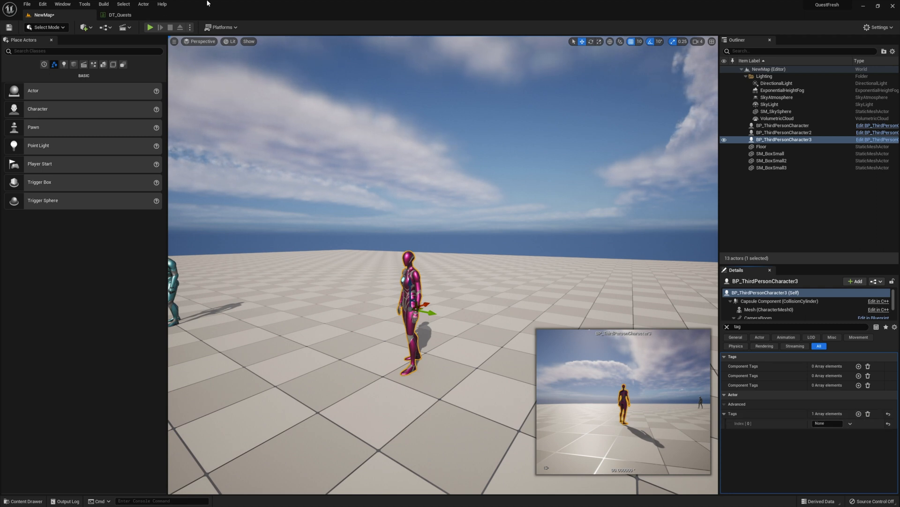
{"action": "left_click", "coordinate": [119, 14]}
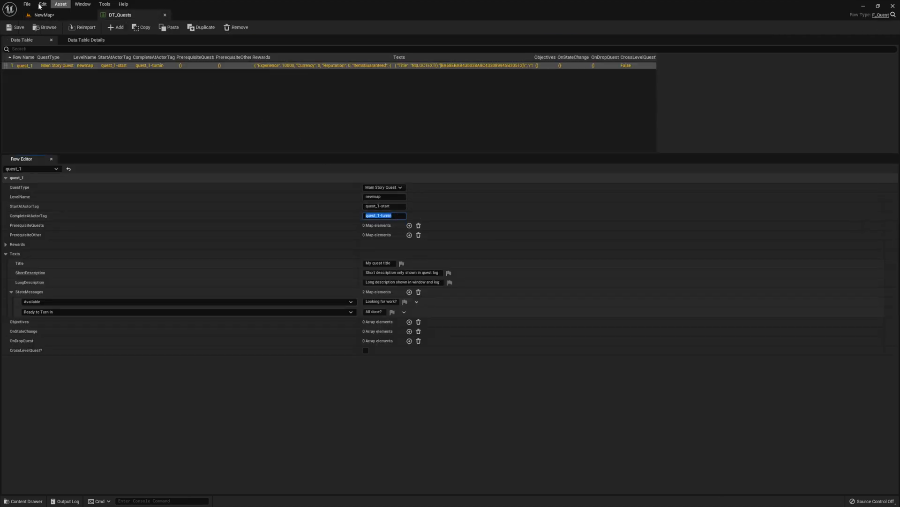
{"action": "left_click", "coordinate": [43, 14]}
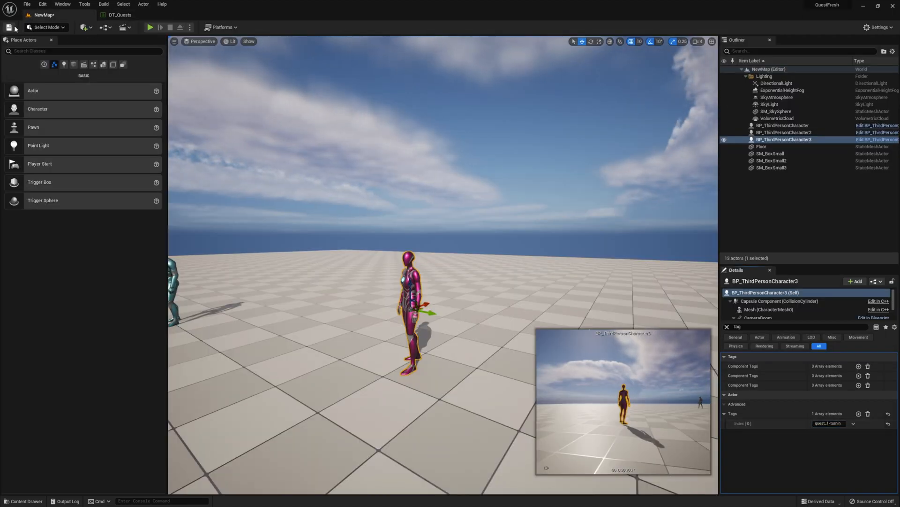
Play-test the quest giver's offer, then add an In Progress state message to quest_1
{"action": "left_click", "coordinate": [149, 27]}
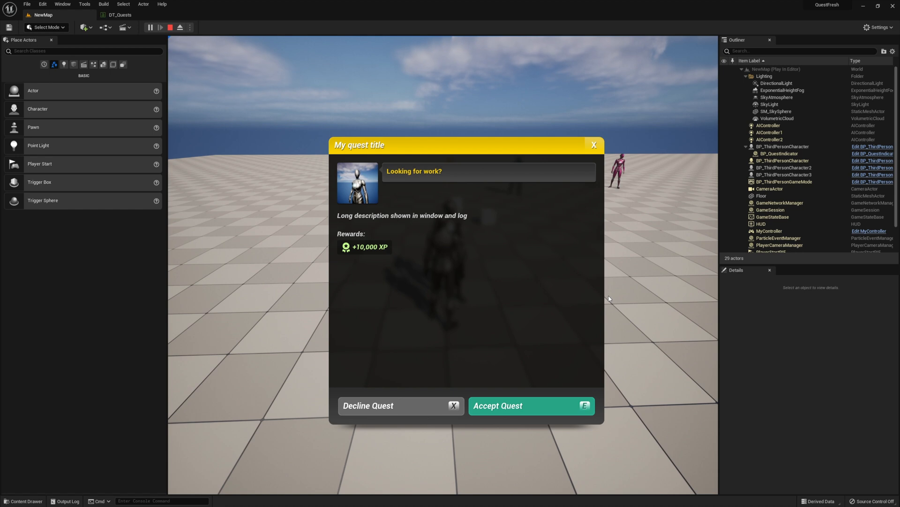
{"action": "left_click", "coordinate": [530, 405]}
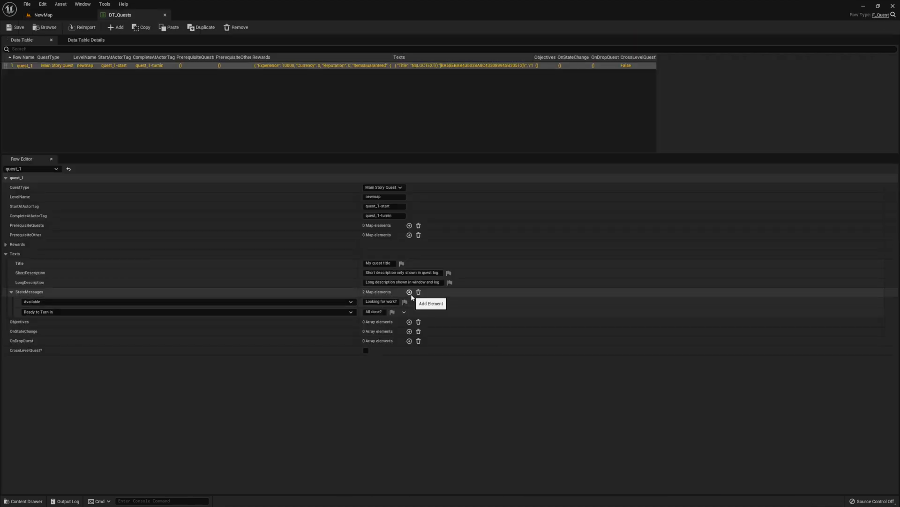
{"action": "left_click", "coordinate": [409, 291]}
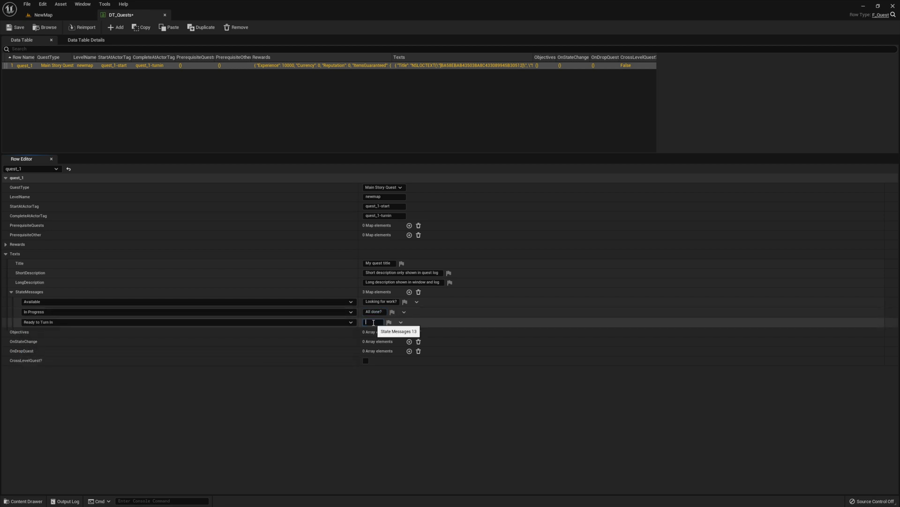
{"action": "left_click", "coordinate": [150, 28]}
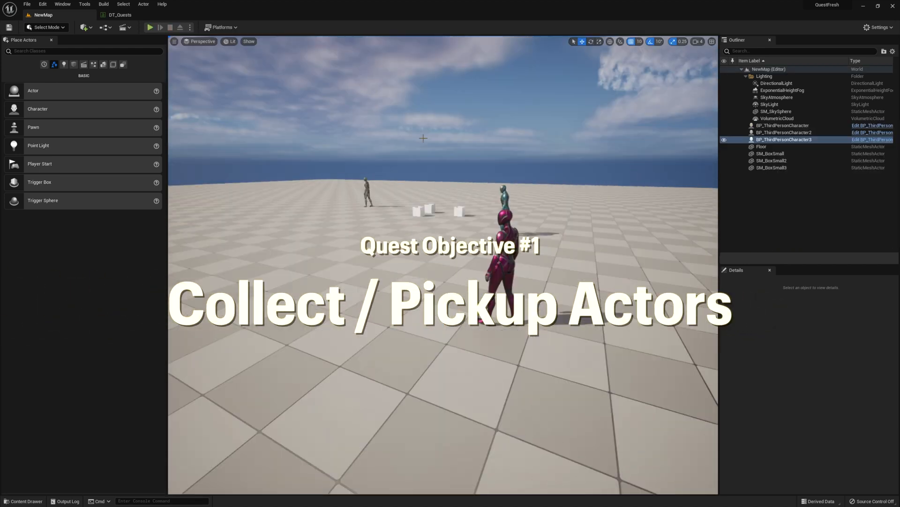
Add a quest_1 Collect objective with handler AC_QuestObjective_Collect, tag box and count 3
{"action": "left_click", "coordinate": [119, 14]}
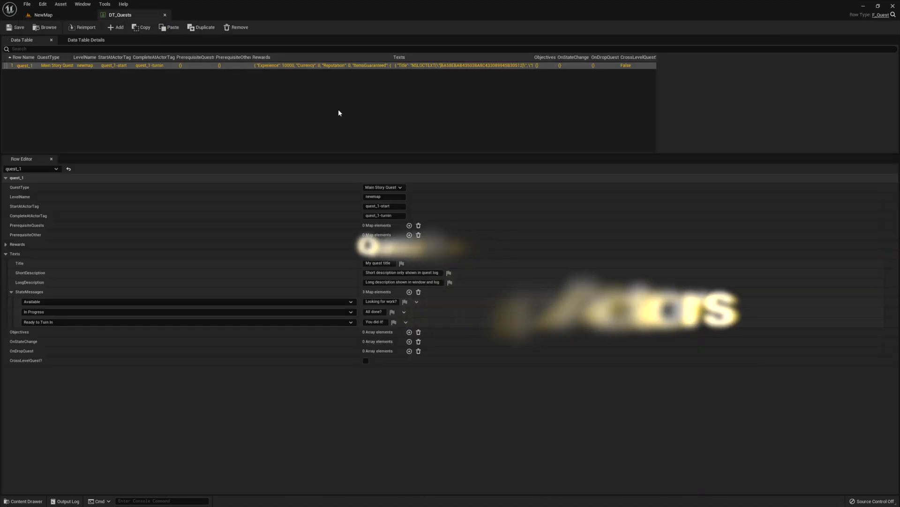
{"action": "left_click", "coordinate": [409, 263]}
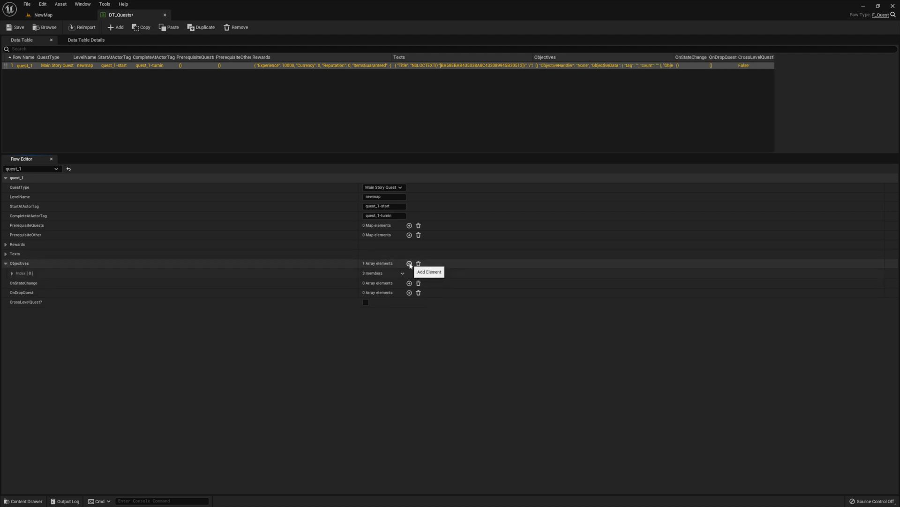
{"action": "left_click", "coordinate": [10, 273]}
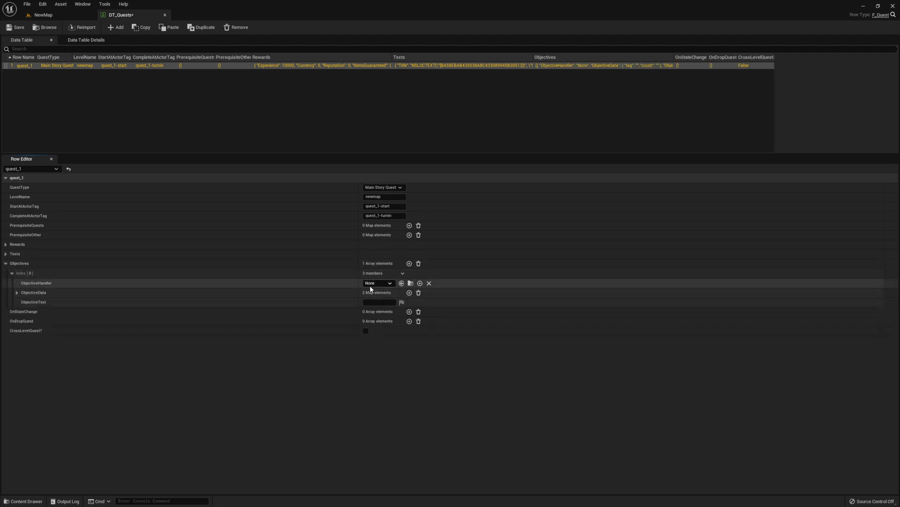
{"action": "left_click", "coordinate": [378, 283]}
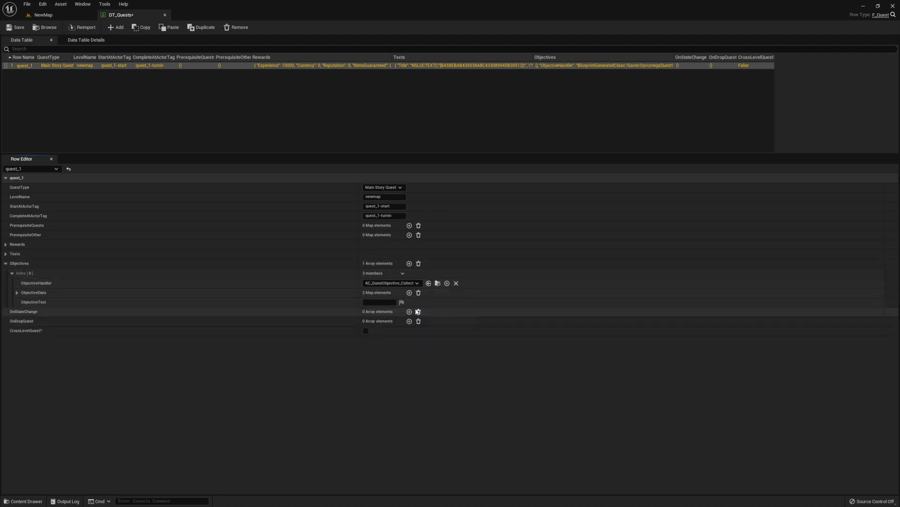
{"action": "left_click", "coordinate": [381, 301]}
{"action": "type", "text": "Collect boxes"}
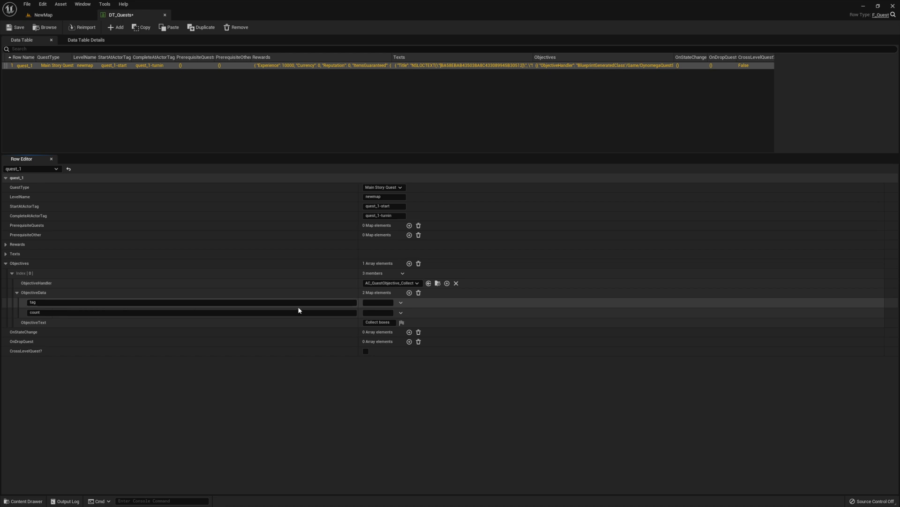
{"action": "left_click", "coordinate": [378, 302]}
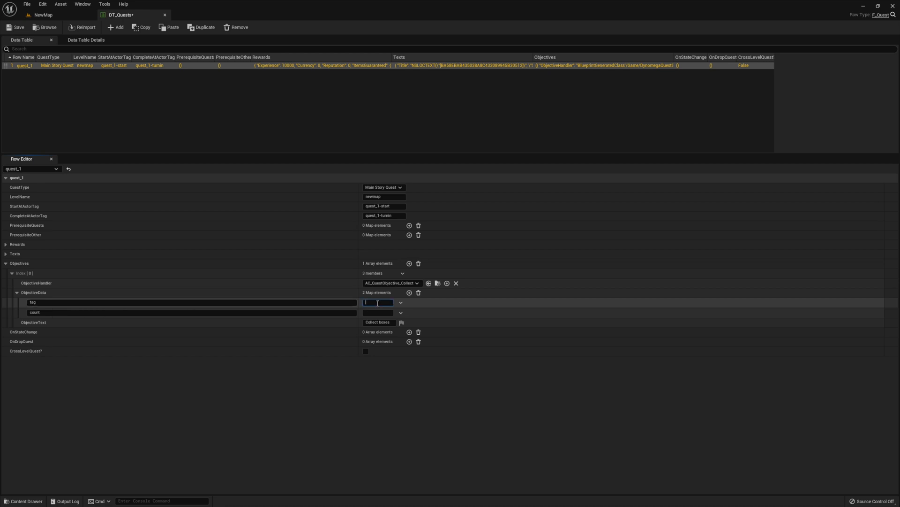
{"action": "type", "text": "N"}
{"action": "left_click", "coordinate": [378, 311]}
{"action": "type", "text": "3"}
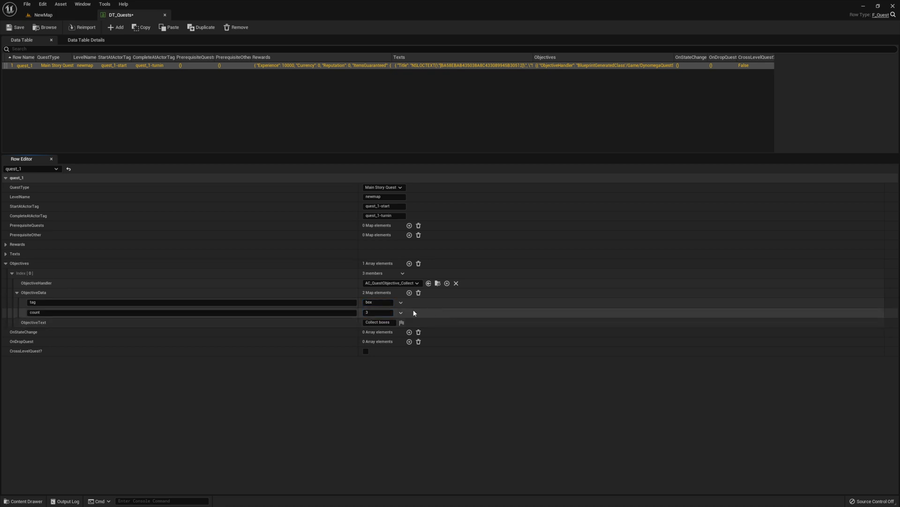
Select all five SM_BoxSmall actors in NewMap and give them the actor tag box
{"action": "left_click", "coordinate": [43, 14]}
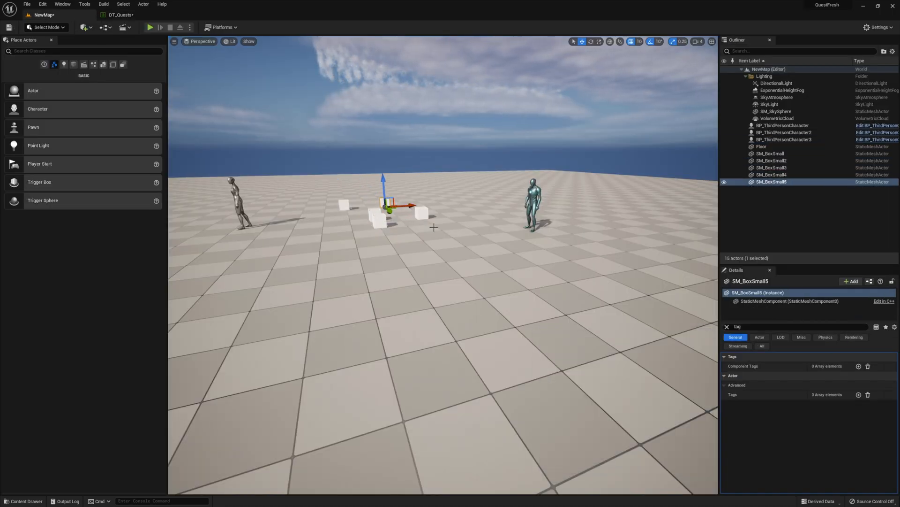
{"action": "left_click", "coordinate": [859, 358]}
{"action": "type", "text": "box"}
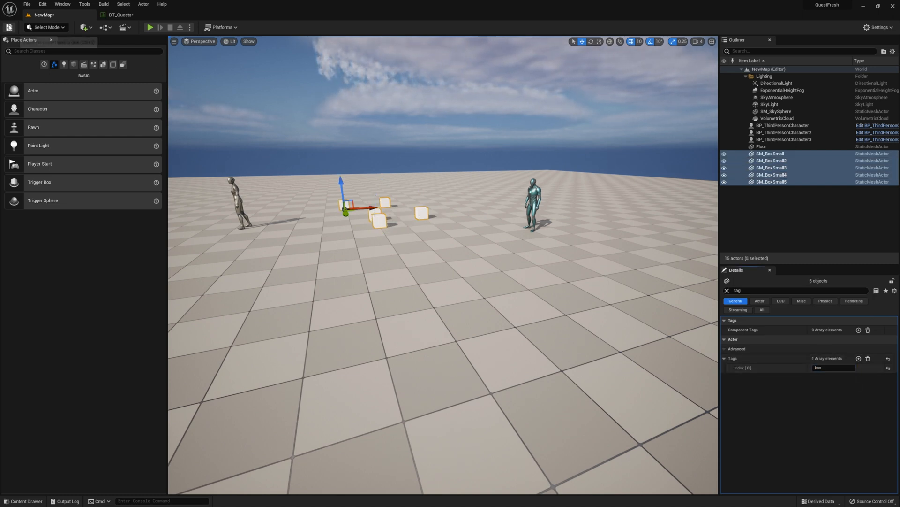
Play NewMap, pick up three boxes and complete the quest for its 10,000 XP reward
{"action": "left_click", "coordinate": [150, 27]}
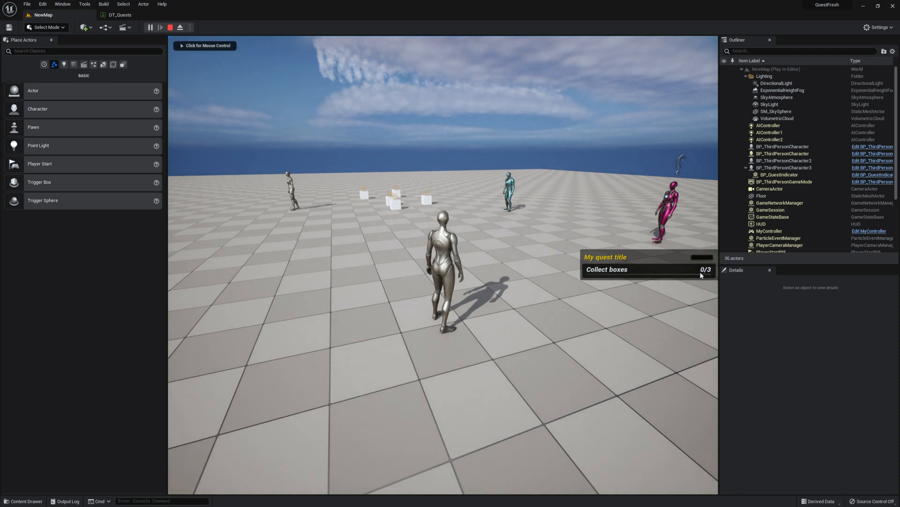
{"action": "left_click", "coordinate": [442, 259]}
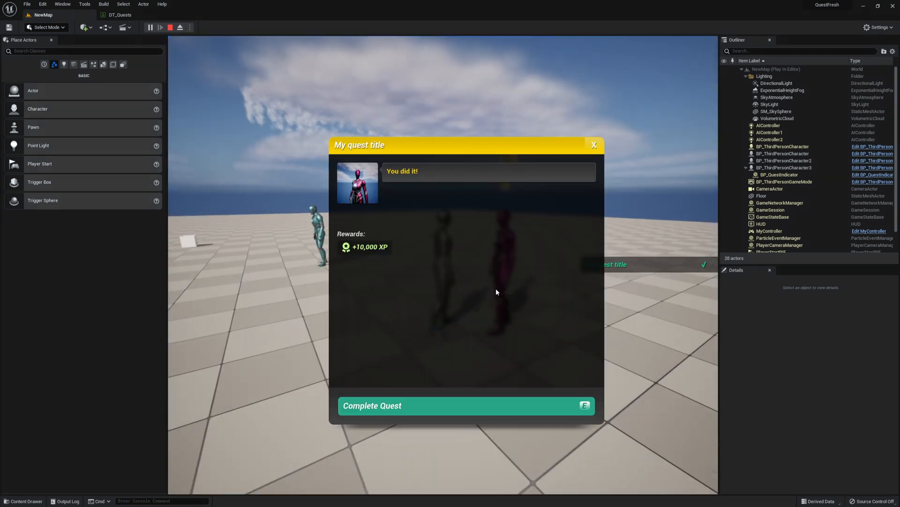
{"action": "left_click", "coordinate": [465, 405]}
{"action": "type", "text": "blac"}
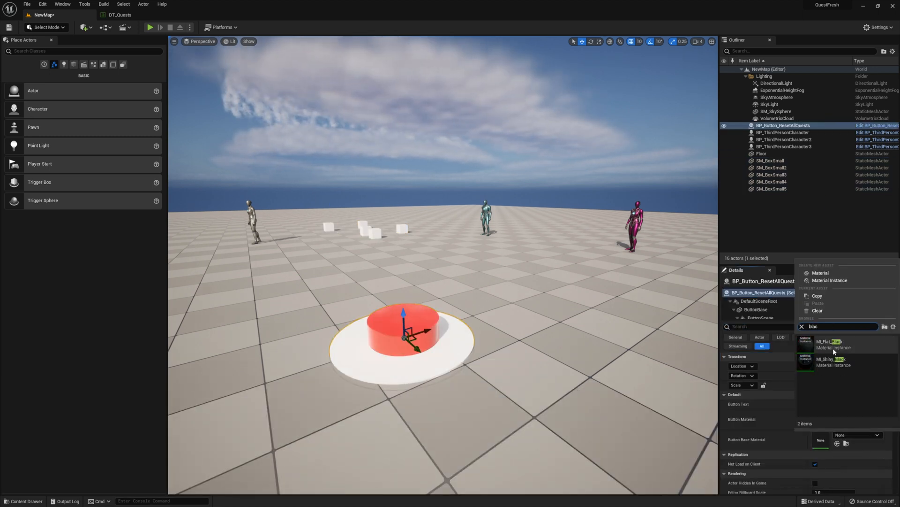
Give the Reset button base MI_Shiny_Black, tag the teal character, and return to DT_Quests
{"action": "left_click", "coordinate": [149, 28]}
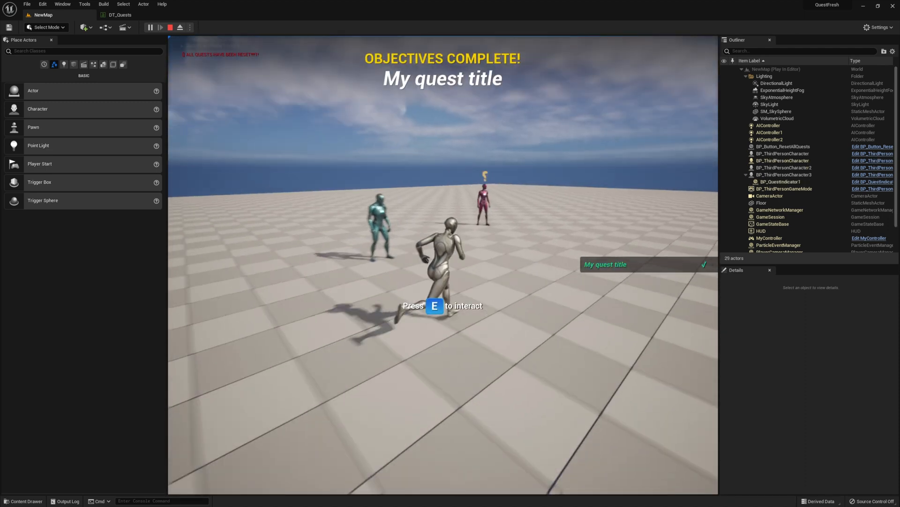
{"action": "key", "text": "e"}
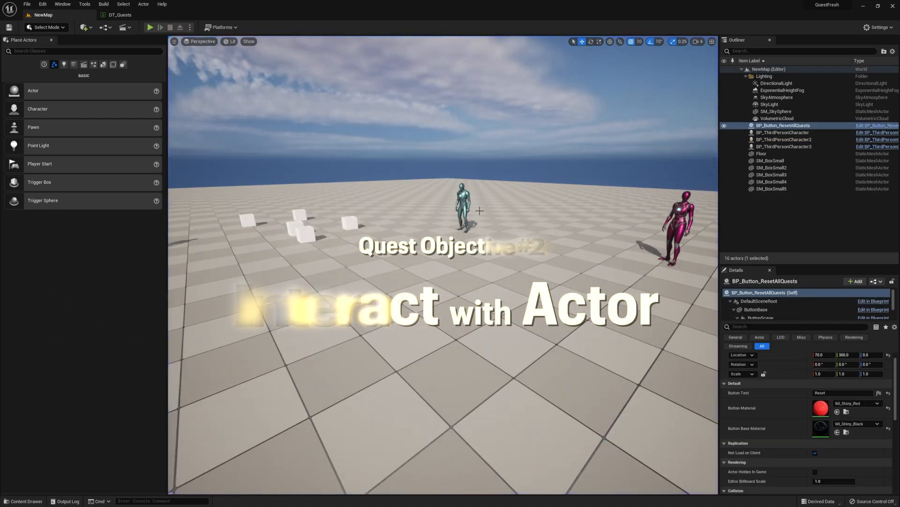
{"action": "left_click", "coordinate": [783, 139]}
{"action": "type", "text": "tag"}
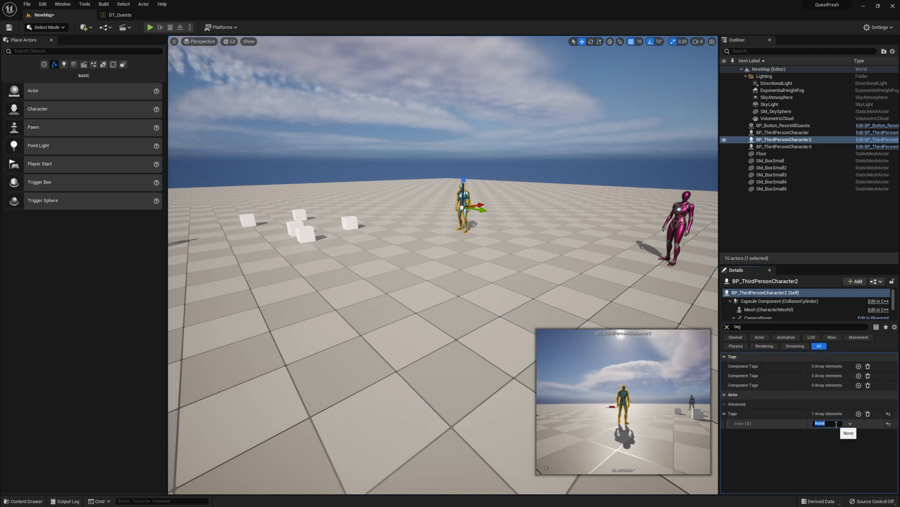
{"action": "left_click", "coordinate": [120, 14]}
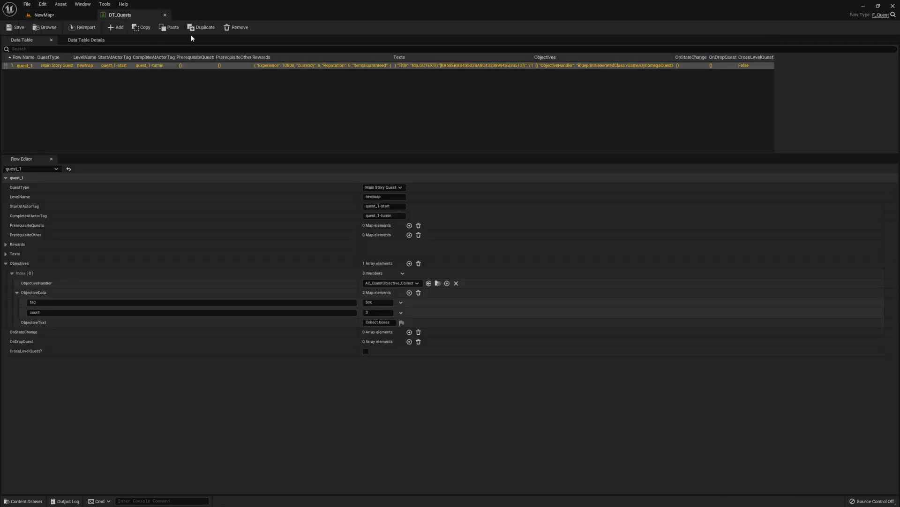
Add a second quest_1 objective with handler AC_QuestObjective_Interact targeting tag mr blue
{"action": "left_click", "coordinate": [409, 263]}
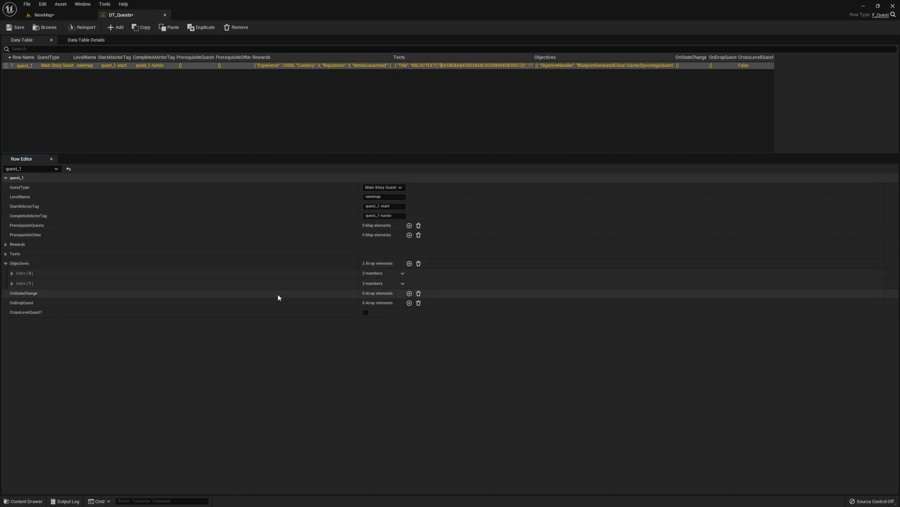
{"action": "left_click", "coordinate": [12, 283]}
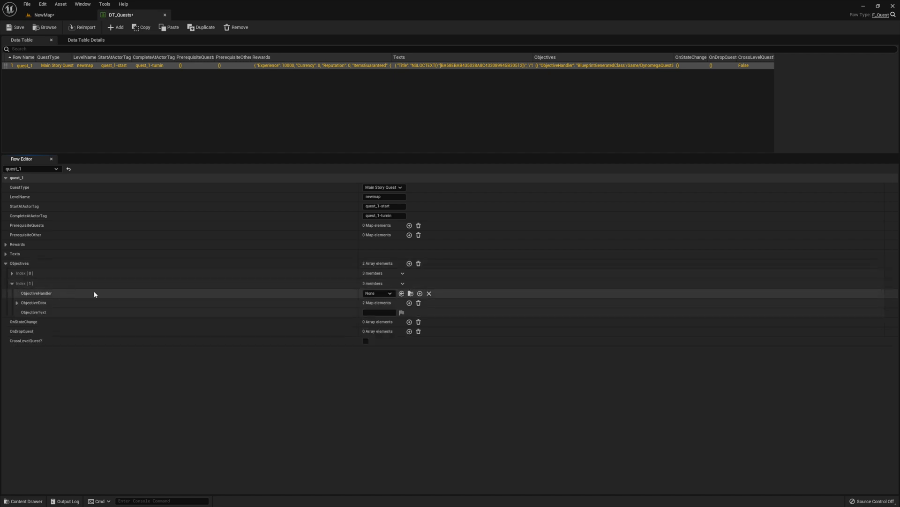
{"action": "left_click", "coordinate": [378, 292]}
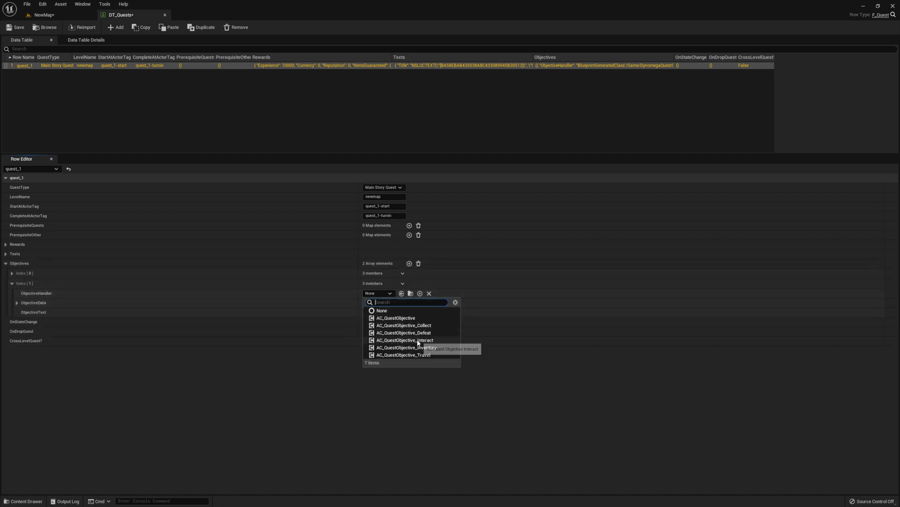
{"action": "left_click", "coordinate": [405, 340]}
{"action": "type", "text": "mr blue"}
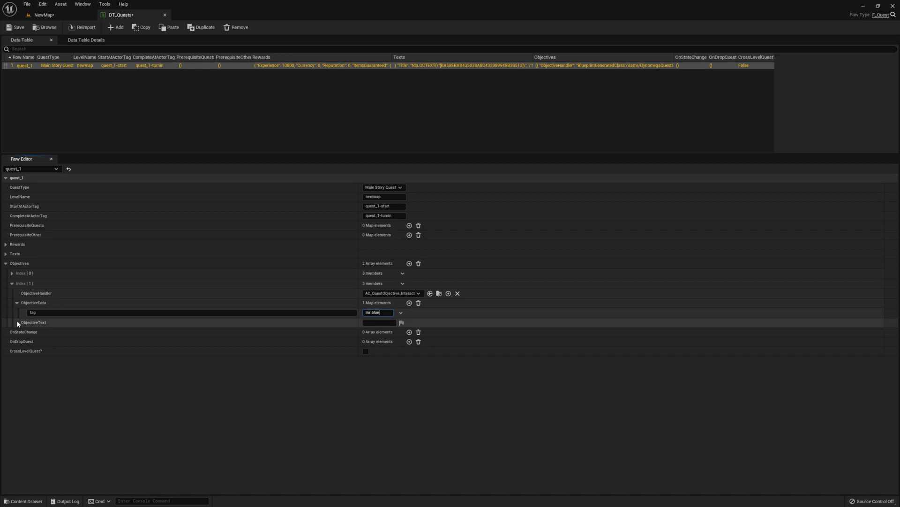
Label the objective 'Interact with Mr Blue' and return to the NewMap level
{"action": "left_click", "coordinate": [378, 321]}
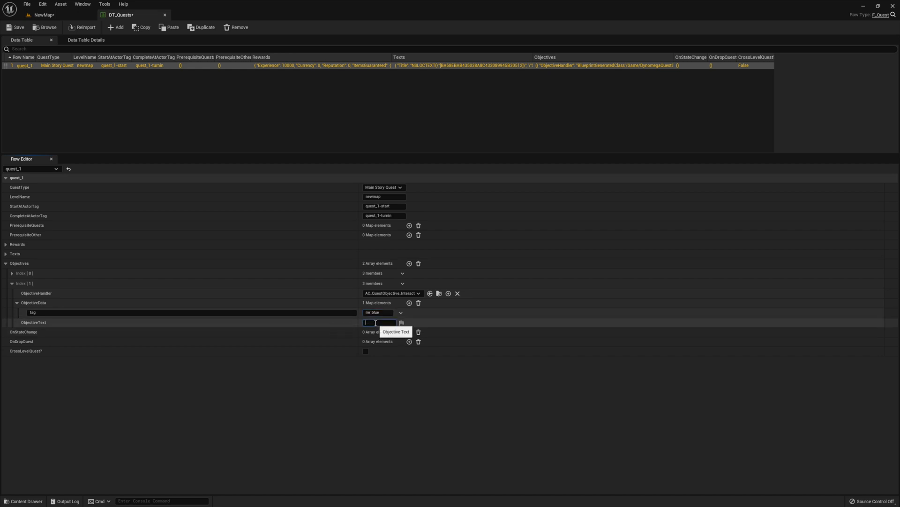
{"action": "type", "text": "Interact"}
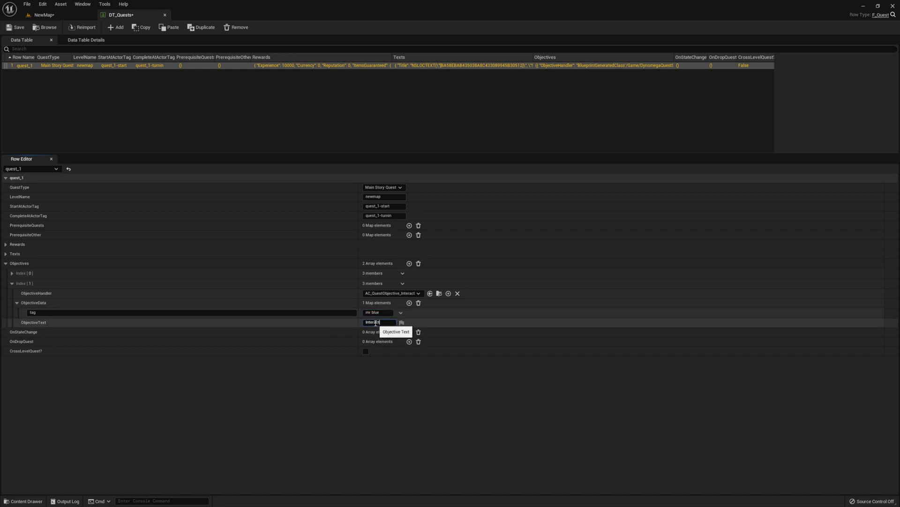
{"action": "type", "text": "Interact with Mr Blue"}
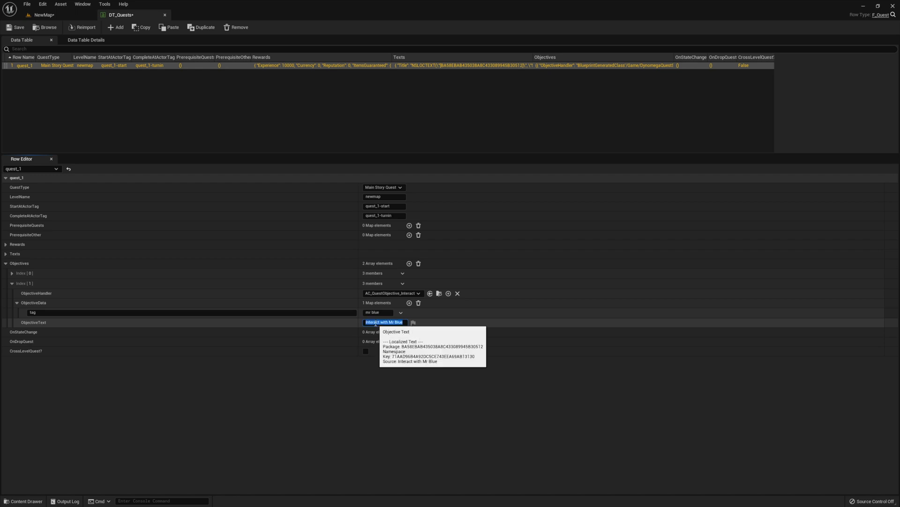
{"action": "left_click", "coordinate": [44, 15]}
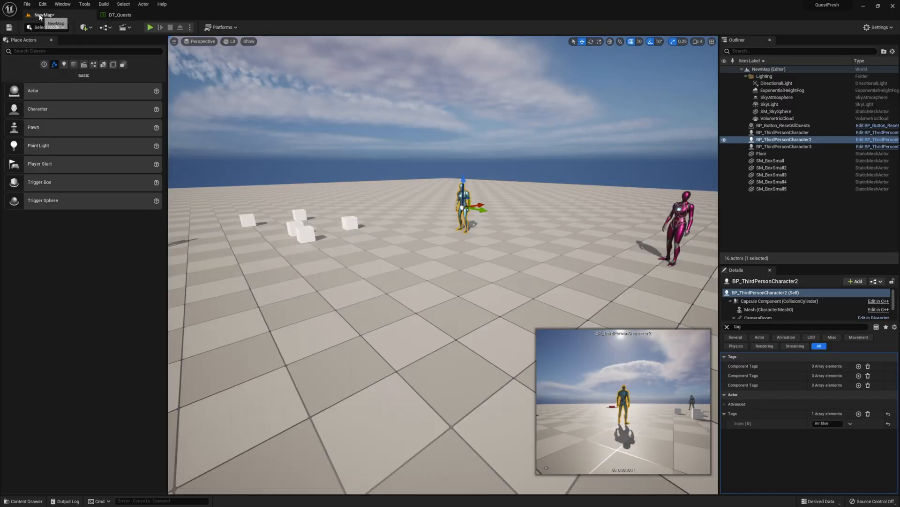
Play NewMap, reset and accept the quest, confirming Collect boxes 0/3 and Interact with Mr Blue track
{"action": "left_click", "coordinate": [149, 27]}
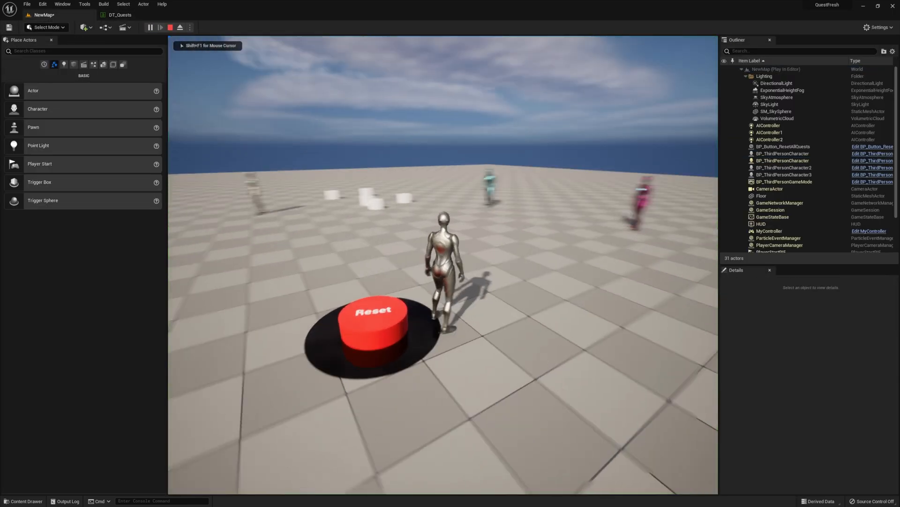
{"action": "left_click", "coordinate": [373, 313]}
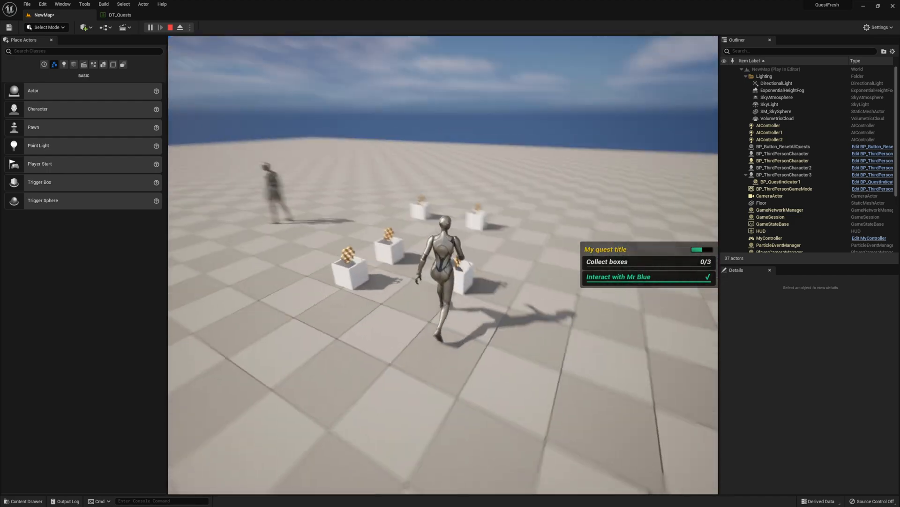
{"action": "left_click", "coordinate": [119, 14]}
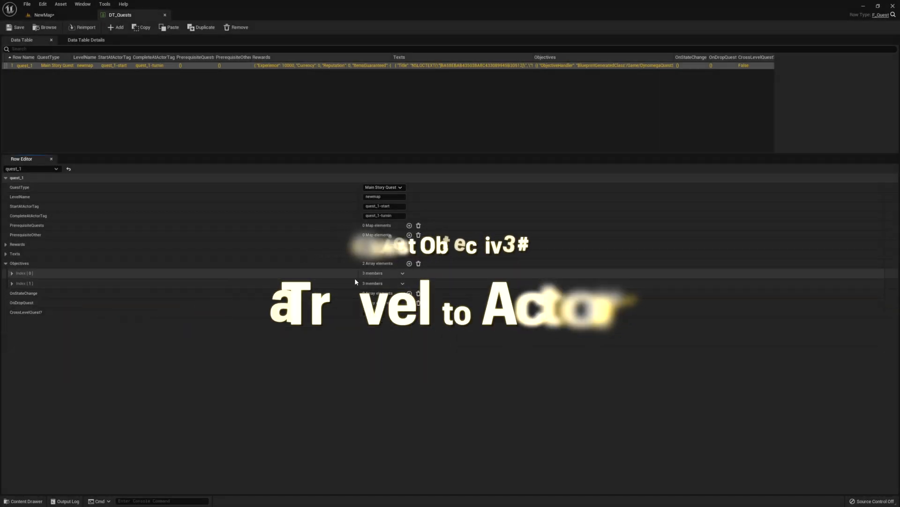
Add a third quest_1 objective using AC_QuestObjective_Travel with tag ms pink
{"action": "left_click", "coordinate": [409, 263]}
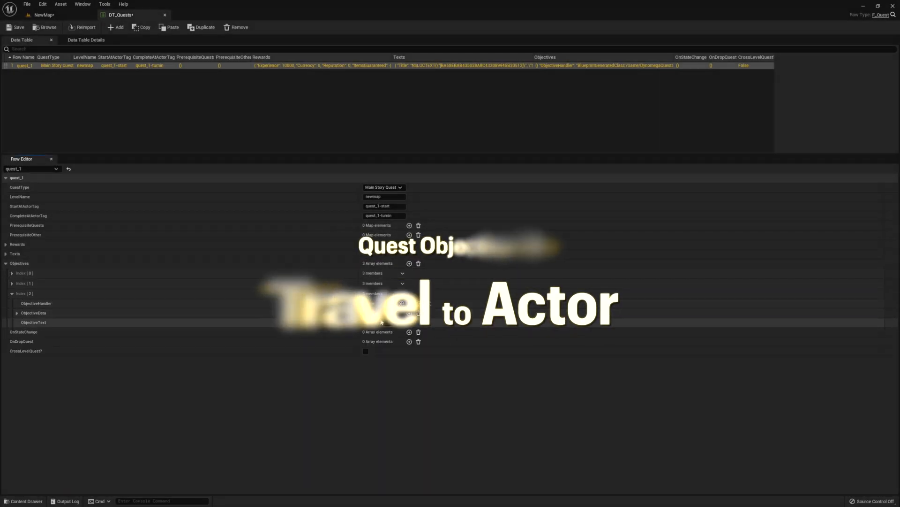
{"action": "left_click", "coordinate": [379, 303]}
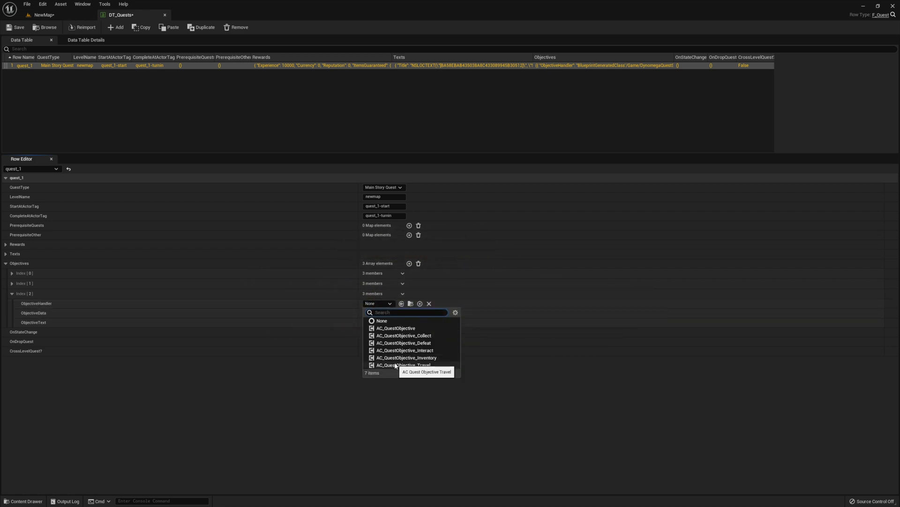
{"action": "left_click", "coordinate": [405, 365]}
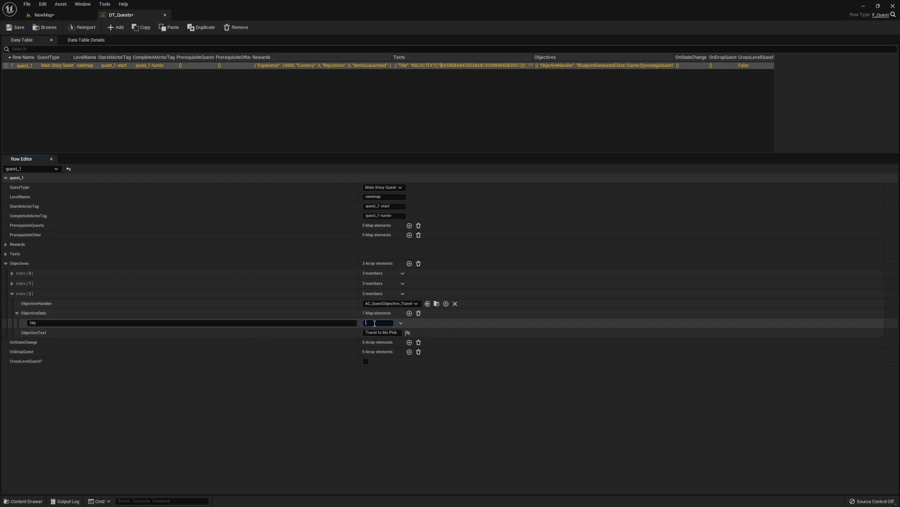
{"action": "type", "text": "ms pink"}
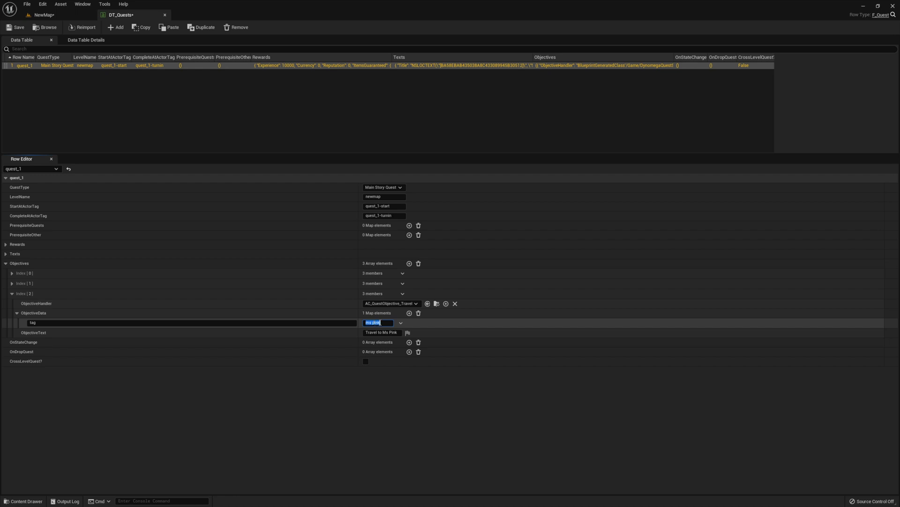
Add a radius entry to the objective data and save the quest table
{"action": "left_click", "coordinate": [409, 314]}
{"action": "type", "text": "radius"}
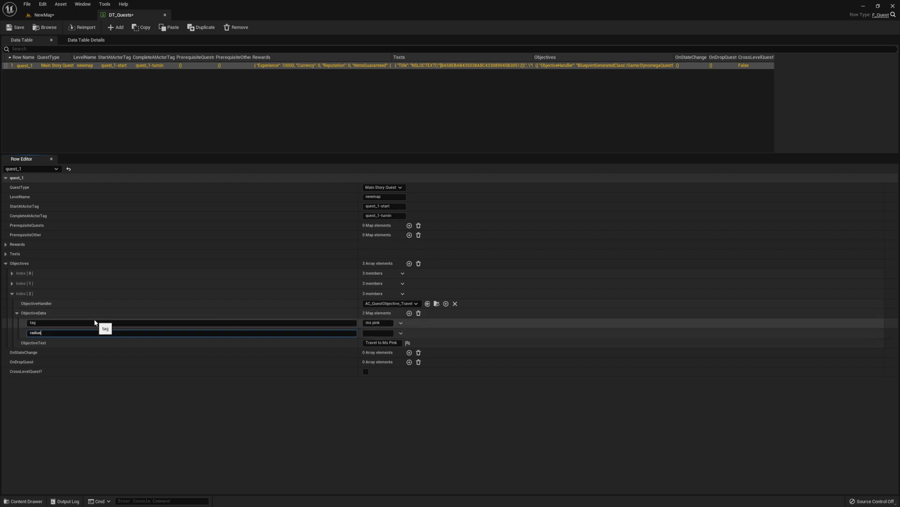
{"action": "left_click", "coordinate": [379, 333]}
{"action": "type", "text": "500"}
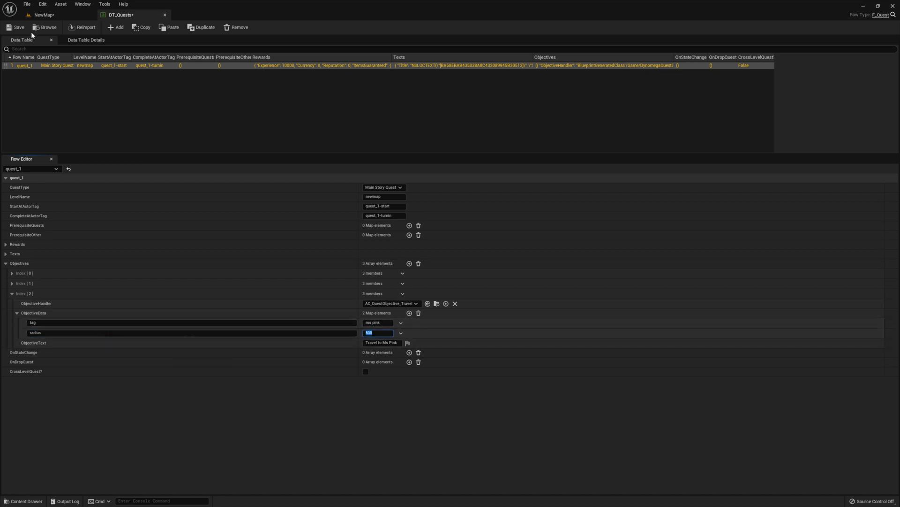
{"action": "left_click", "coordinate": [43, 14]}
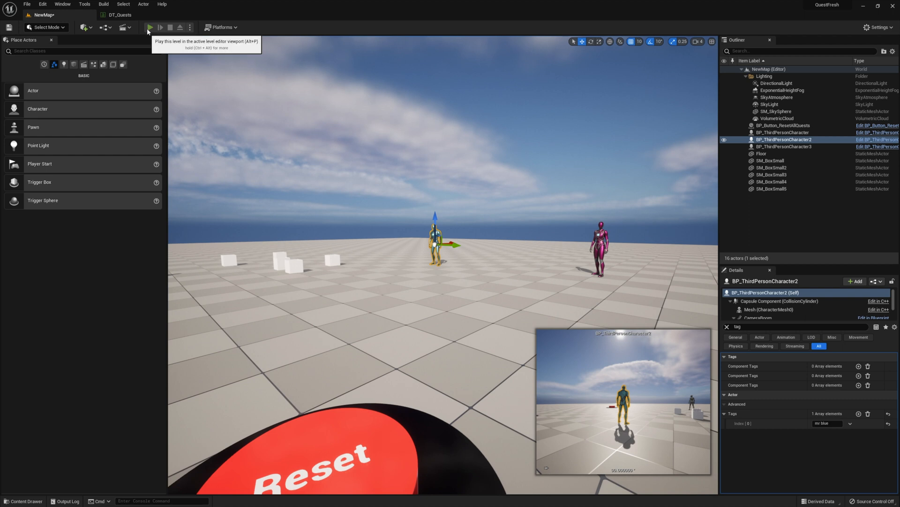
Play-test NewMap to confirm the tracker shows Travel to Ms Pink, then stop
{"action": "left_click", "coordinate": [150, 28]}
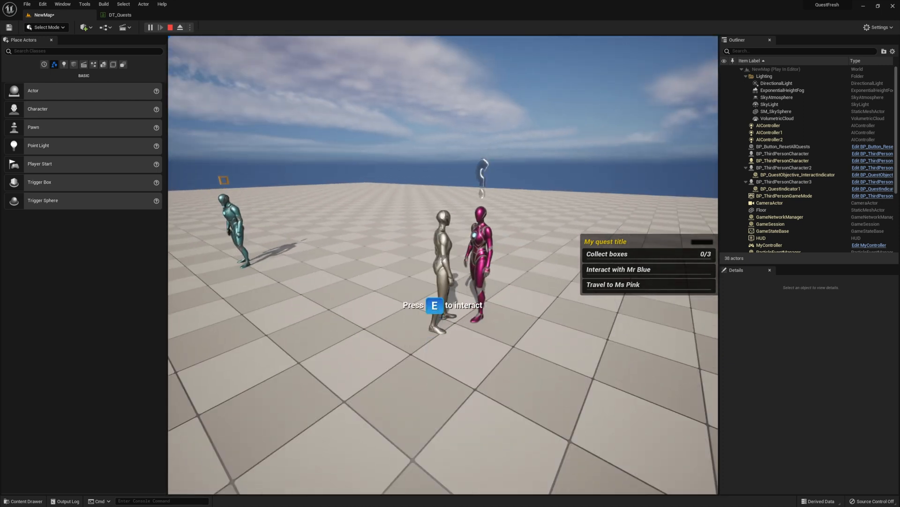
{"action": "left_click", "coordinate": [170, 27]}
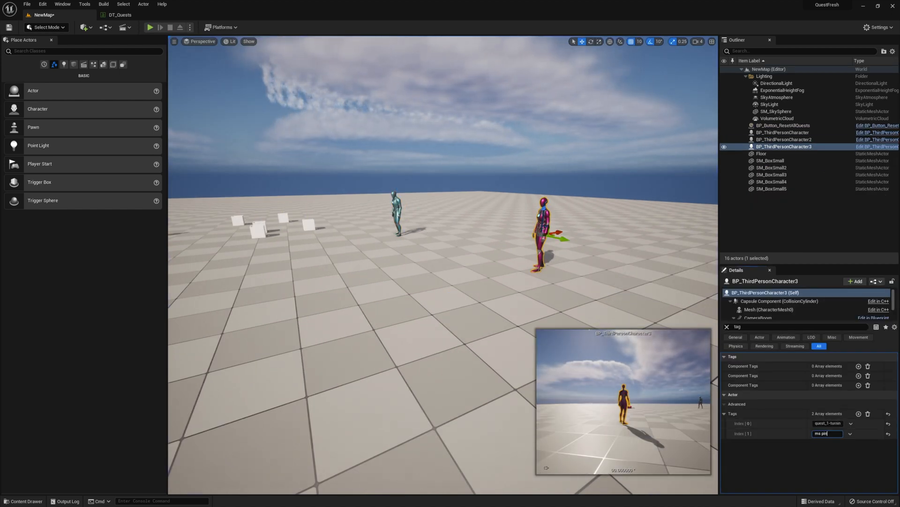
Confirm the ms pink tag on the pink turn-in character
{"action": "left_click", "coordinate": [149, 27]}
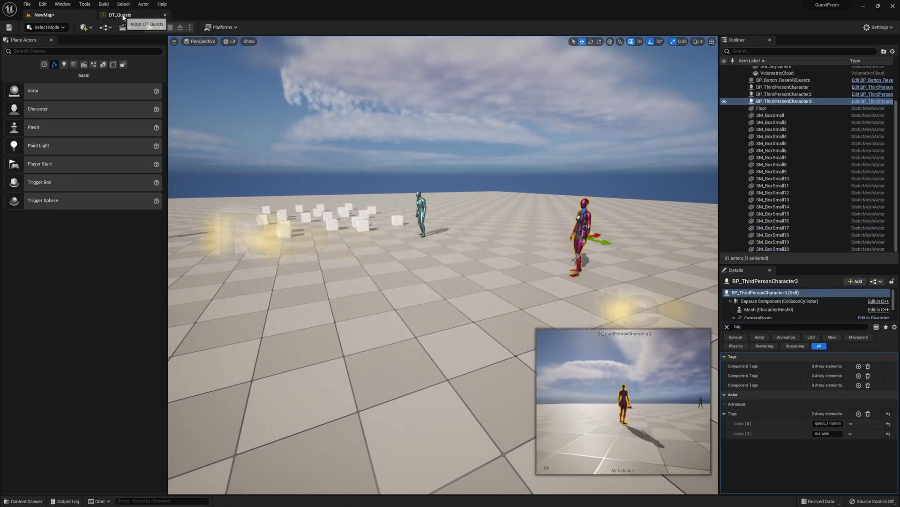
Add a DT_Quests row more_boxes with QuestType Repeatable and more_boxes actor tags
{"action": "left_click", "coordinate": [121, 14]}
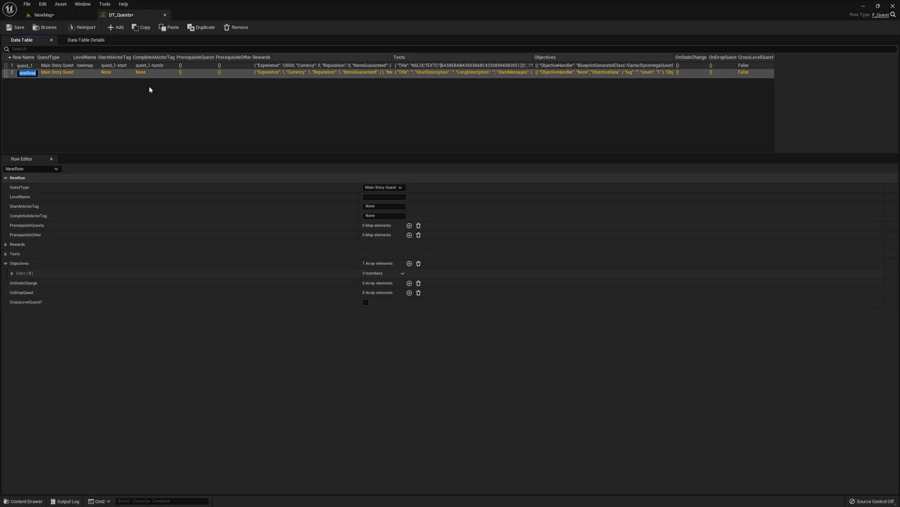
{"action": "type", "text": "repeatable_1"}
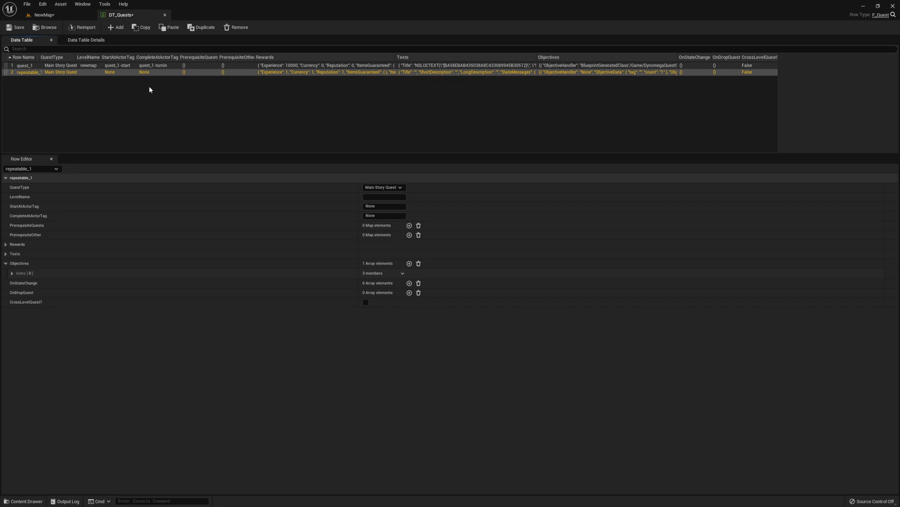
{"action": "left_click", "coordinate": [382, 187]}
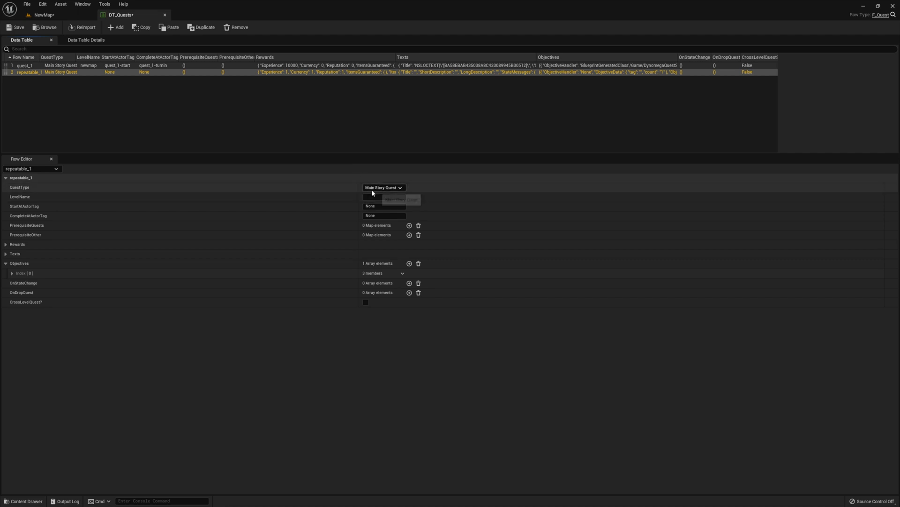
{"action": "left_click", "coordinate": [393, 199]}
{"action": "type", "text": "repeatable_1-start"}
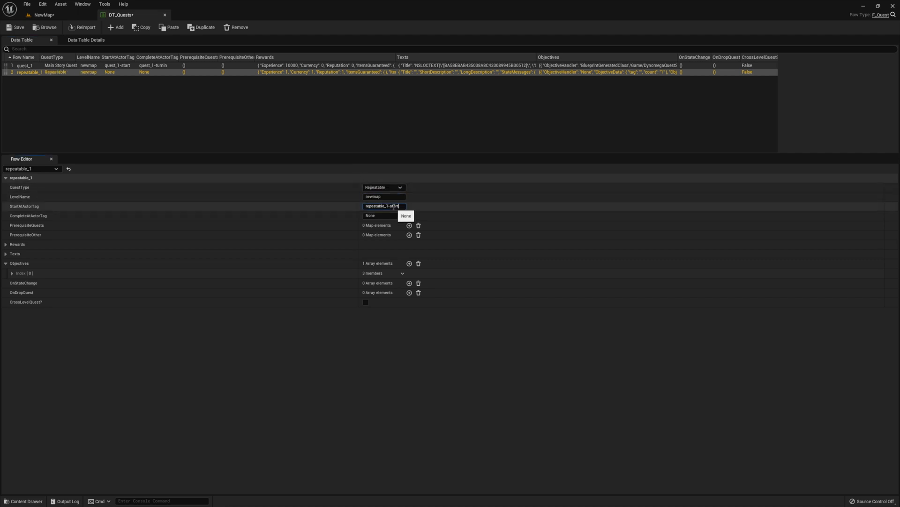
{"action": "type", "text": "more_boxes"}
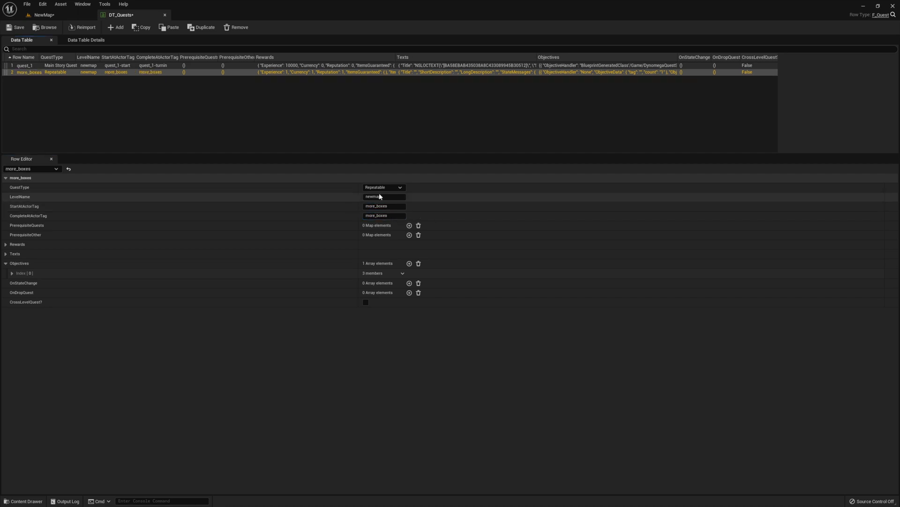
Clear copied objectives, set more_boxes' XP reward, texts and a third state message
{"action": "left_click", "coordinate": [418, 262]}
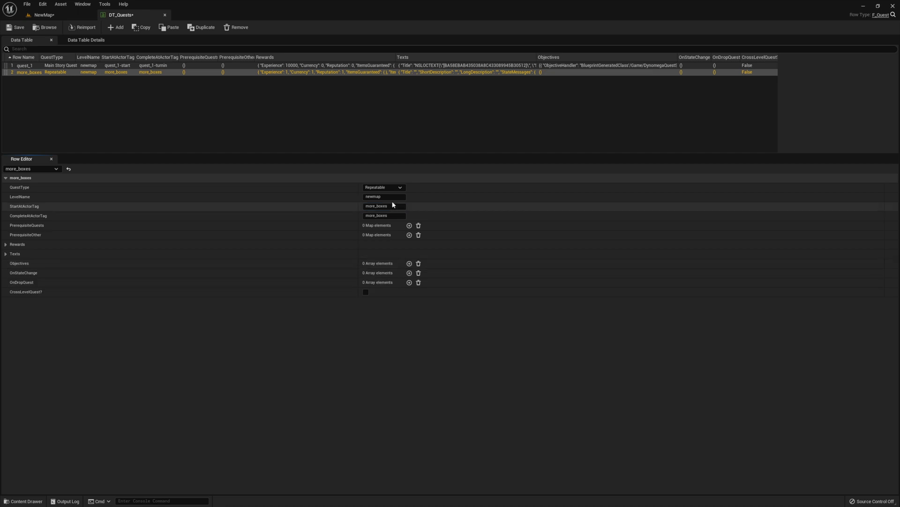
{"action": "left_click", "coordinate": [6, 244]}
{"action": "type", "text": "1000"}
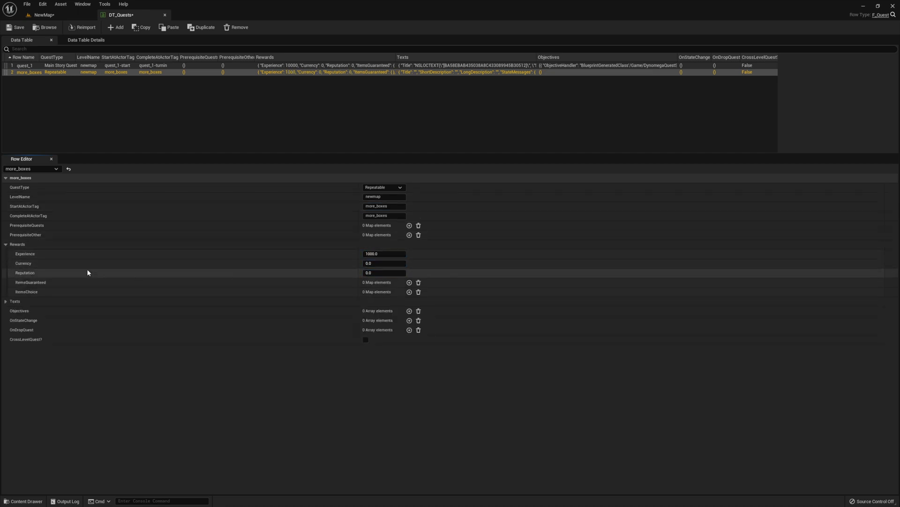
{"action": "left_click", "coordinate": [6, 244]}
{"action": "type", "text": "Have any"}
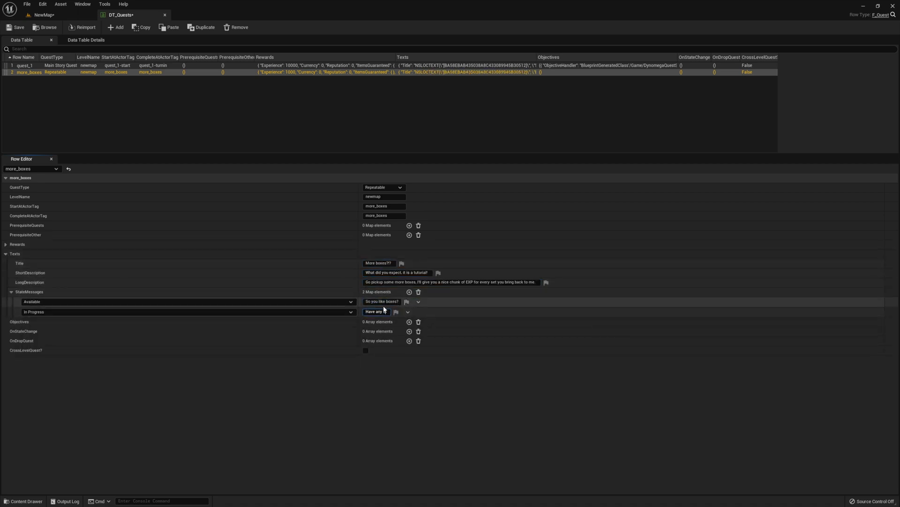
{"action": "left_click", "coordinate": [409, 291]}
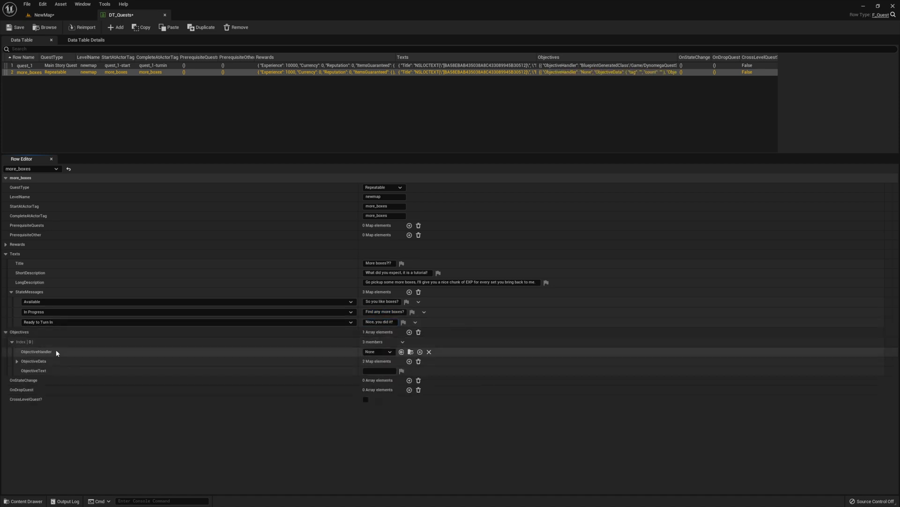
Add a Collect objective with tag box and ObjectiveText 'Pickup more boxes'
{"action": "left_click", "coordinate": [377, 352]}
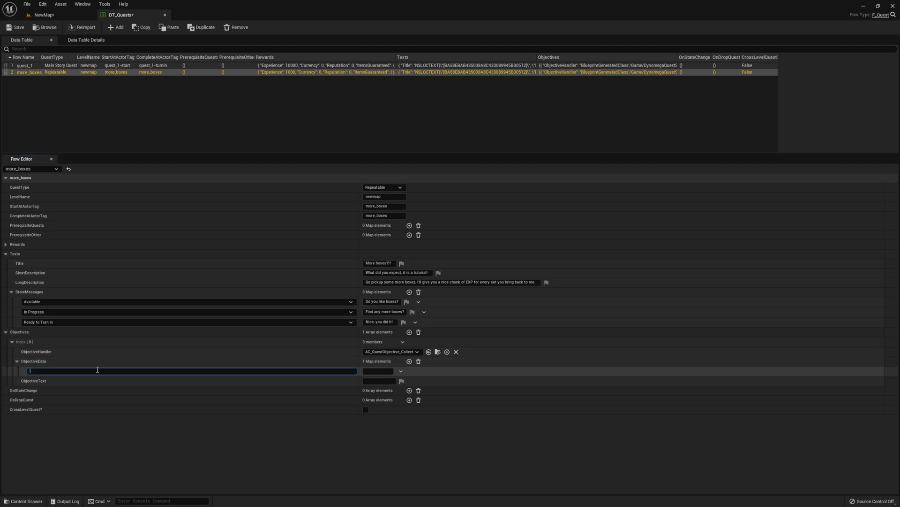
{"action": "type", "text": "tag"}
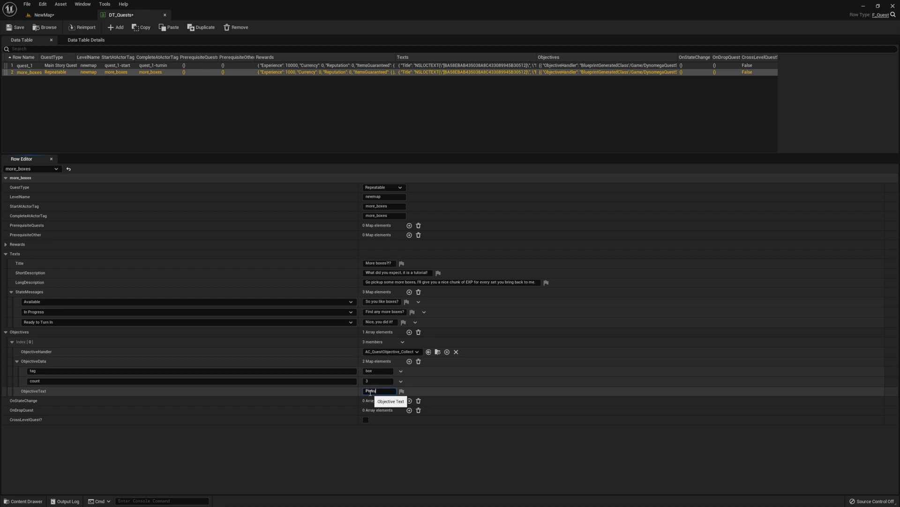
{"action": "type", "text": "Pickup more boxes"}
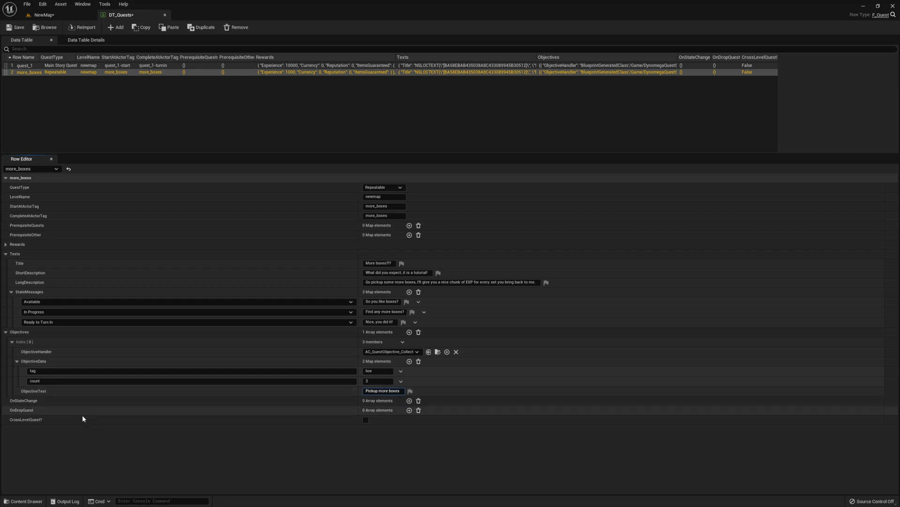
{"action": "triple_click", "coordinate": [383, 206]}
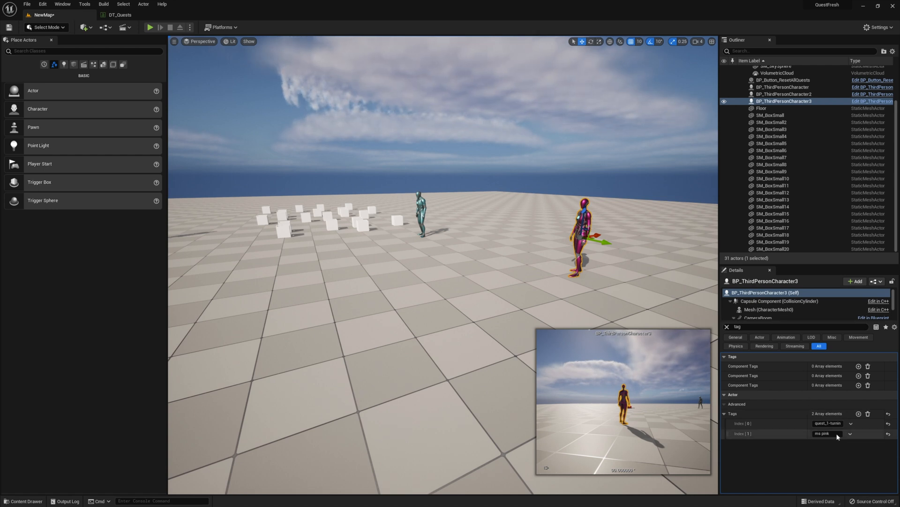
Give the pink character a third tag, more_boxes
{"action": "left_click", "coordinate": [859, 413]}
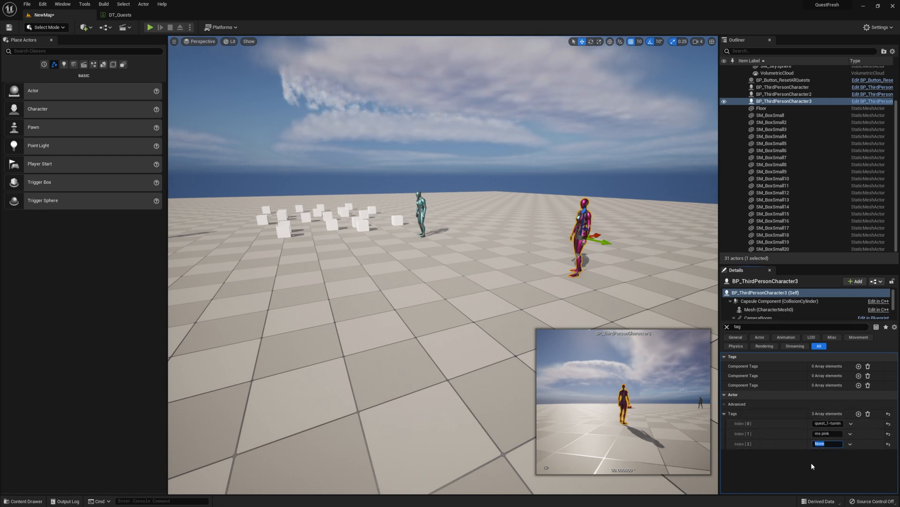
{"action": "type", "text": "more_boxes"}
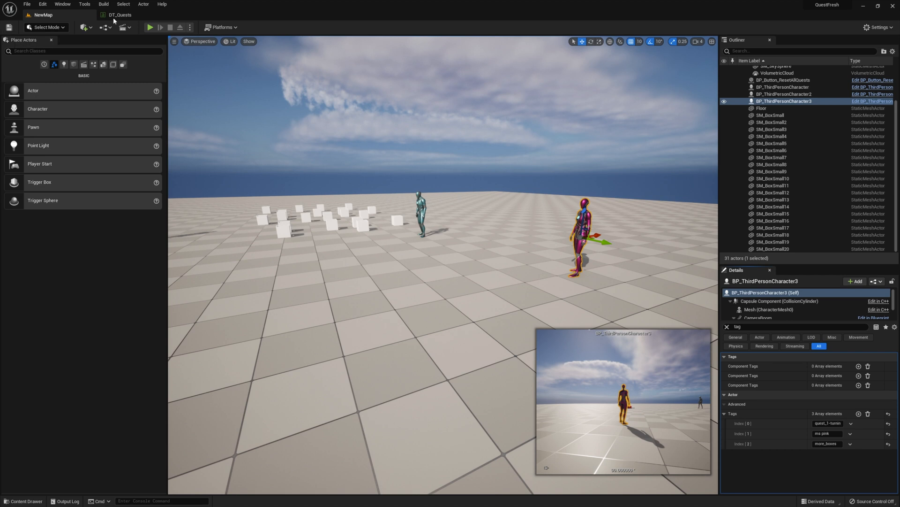
{"action": "left_click", "coordinate": [121, 14]}
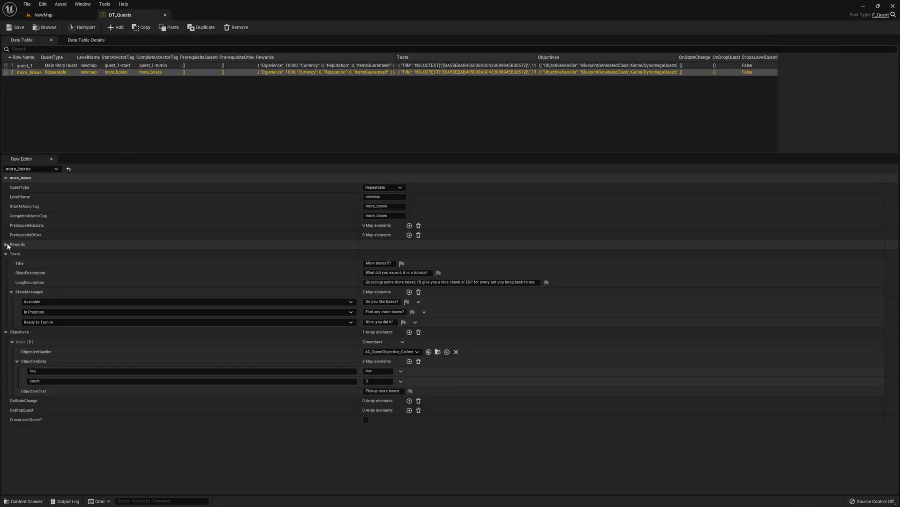
Make more_boxes require prerequisite quest_1 to be Completed, then return to NewMap
{"action": "left_click", "coordinate": [7, 253]}
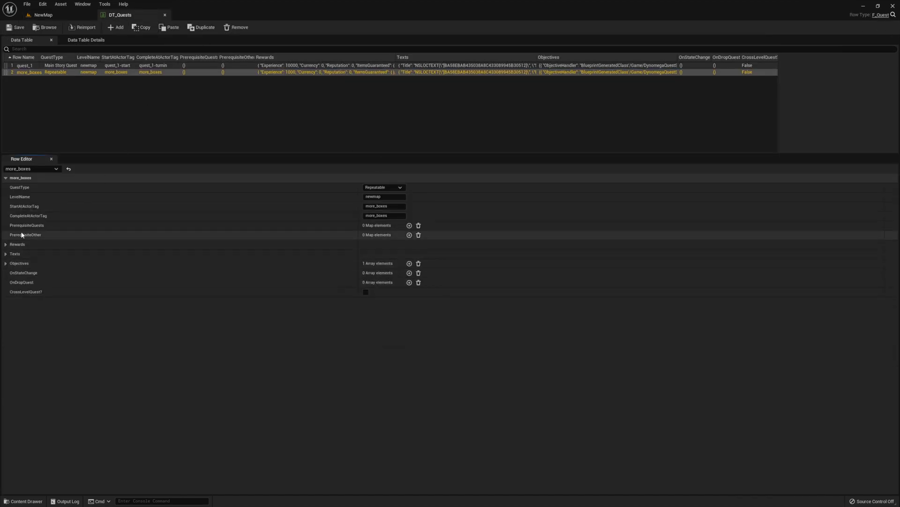
{"action": "left_click", "coordinate": [409, 224]}
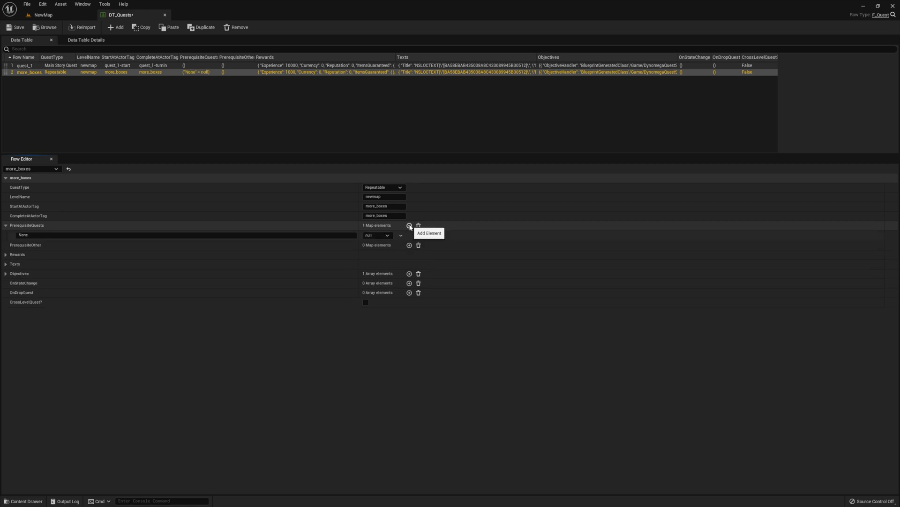
{"action": "left_click", "coordinate": [377, 235]}
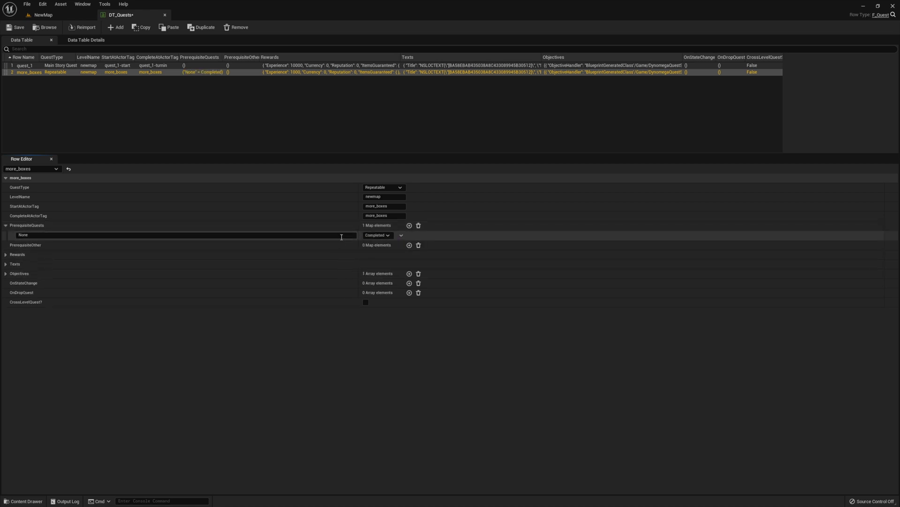
{"action": "type", "text": "quest_1"}
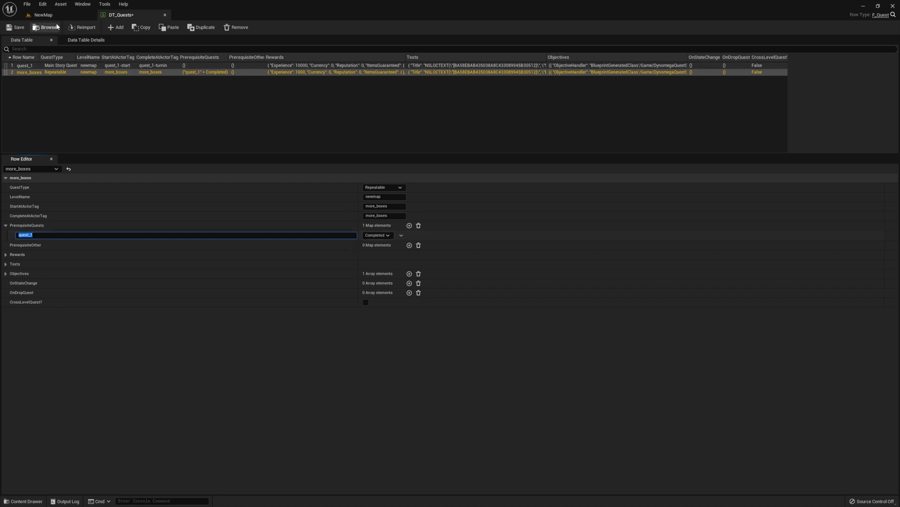
{"action": "left_click", "coordinate": [40, 14]}
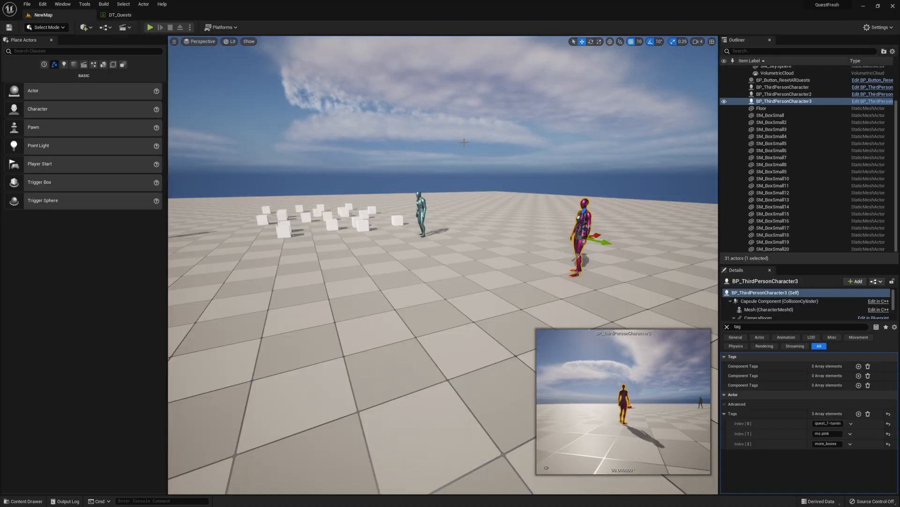
{"action": "left_click", "coordinate": [149, 27]}
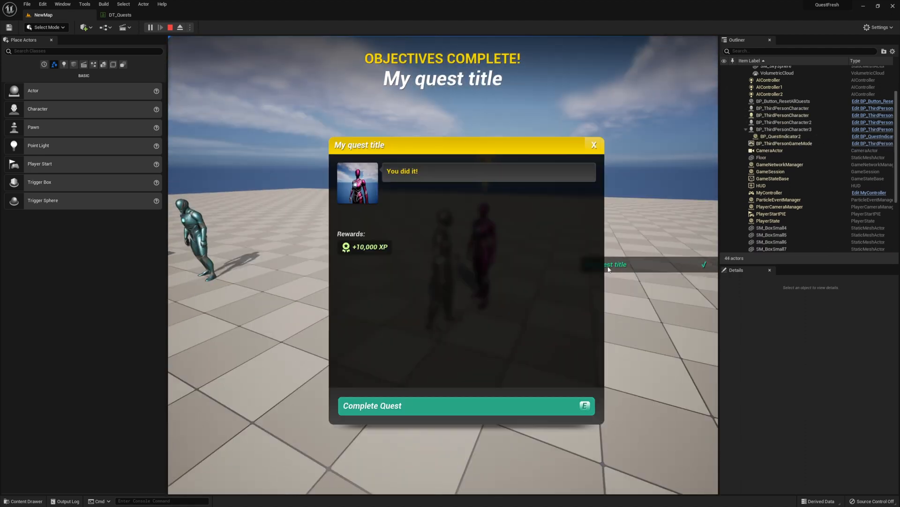
{"action": "left_click", "coordinate": [465, 405]}
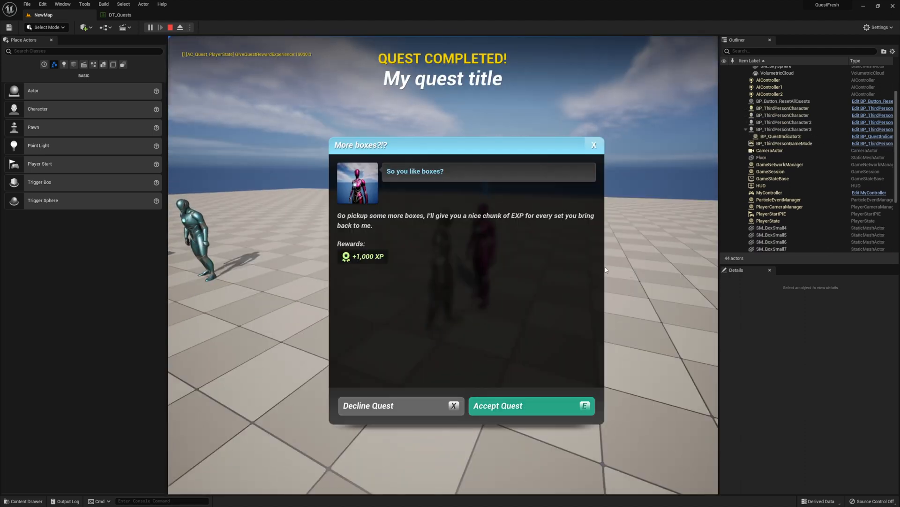
{"action": "left_click", "coordinate": [530, 405]}
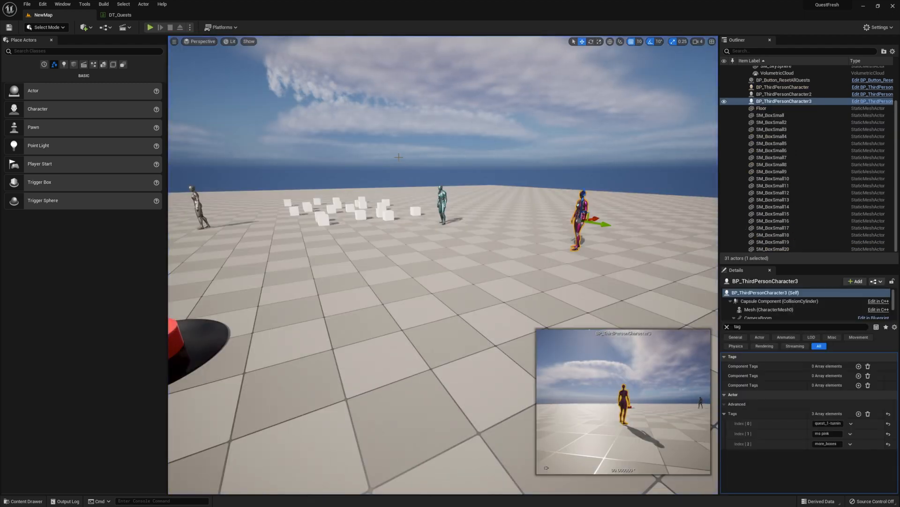
Check DT_Quests and play-test NewMap to see quest_1's tracker with Travel to Ms Pink checked
{"action": "left_click", "coordinate": [119, 14]}
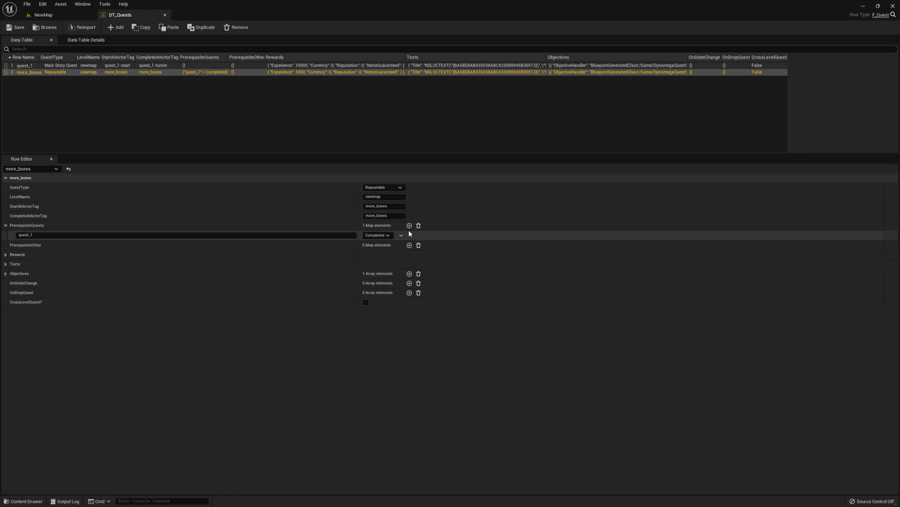
{"action": "left_click", "coordinate": [152, 28]}
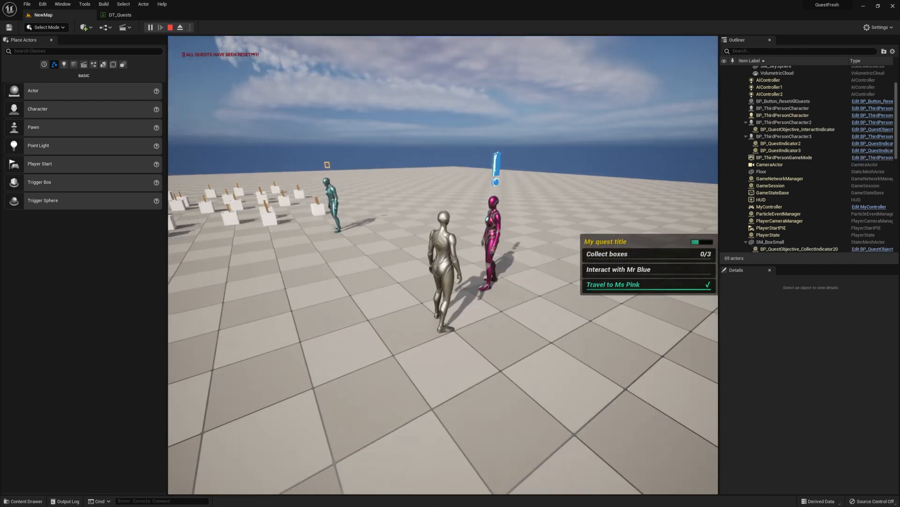
{"action": "left_click", "coordinate": [170, 27]}
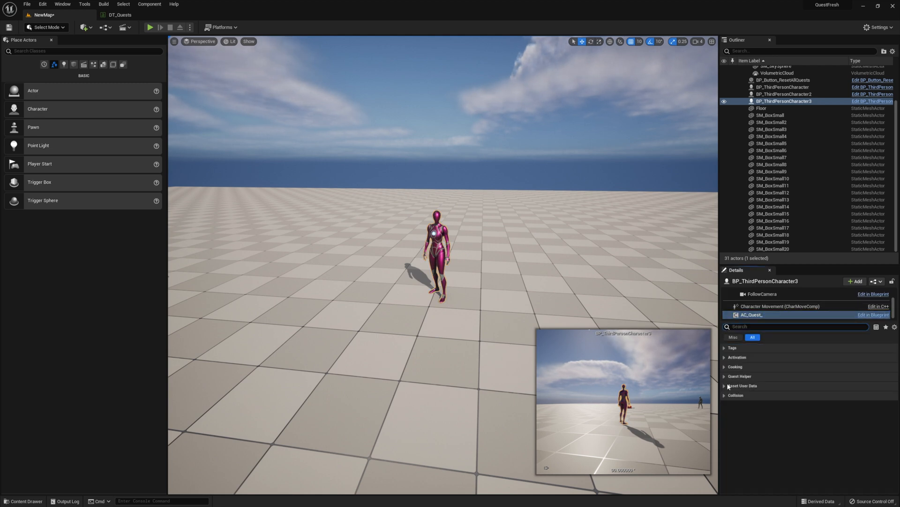
Set the pink quest giver's Multiple Indicator Handler to Priority
{"action": "left_click", "coordinate": [725, 376]}
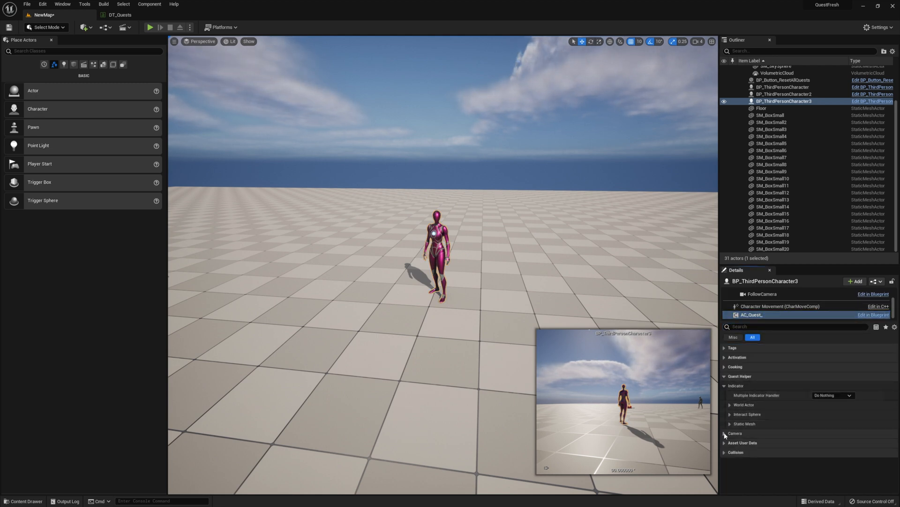
{"action": "left_click", "coordinate": [833, 395]}
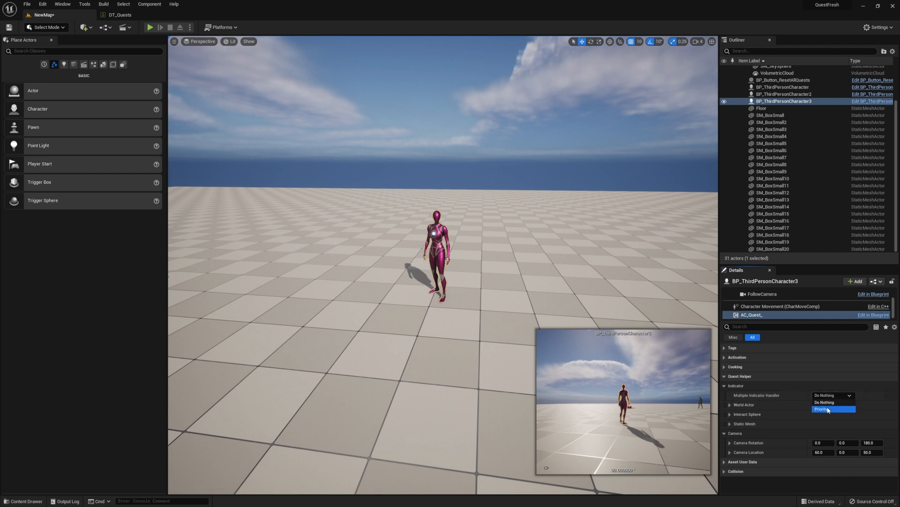
{"action": "left_click", "coordinate": [828, 410]}
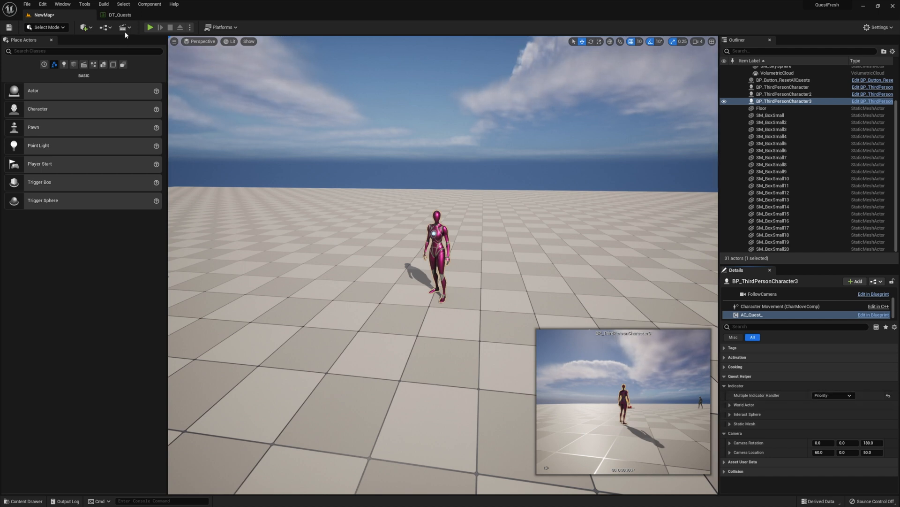
Play-test the level and interact with the pink quest giver using E
{"action": "left_click", "coordinate": [149, 28]}
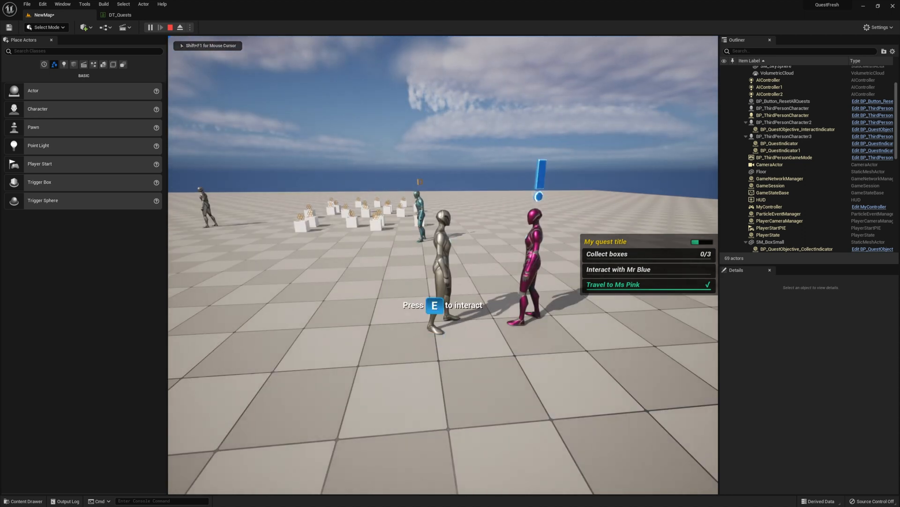
{"action": "key", "text": "e"}
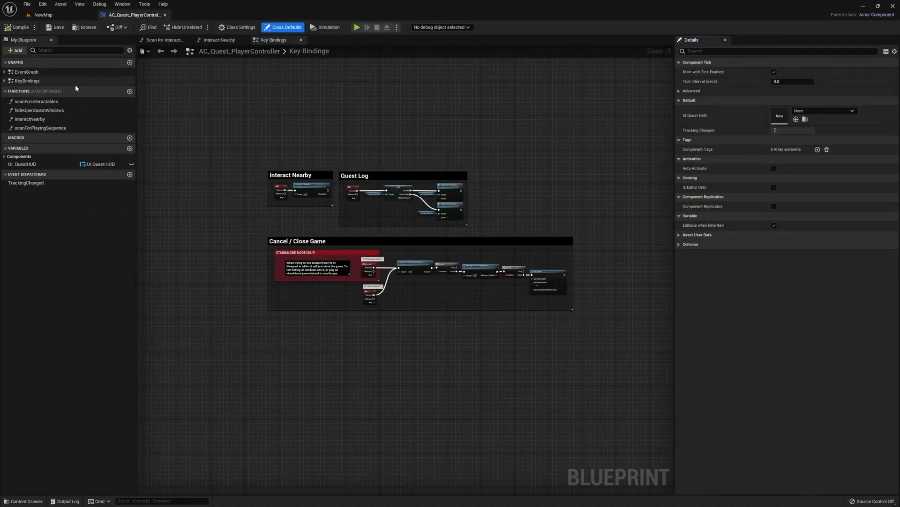
Add a Boolean local variable interactedWithSomething to the Interact Nearby function
{"action": "left_click", "coordinate": [219, 39]}
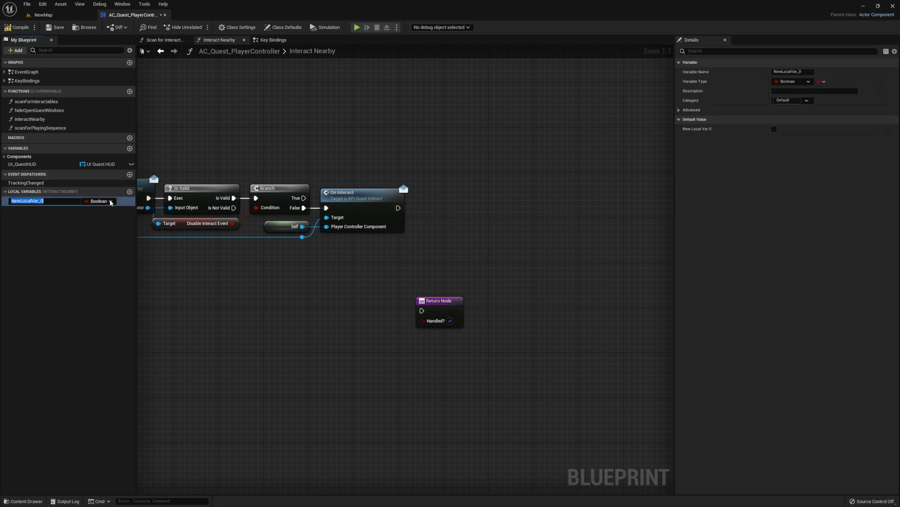
{"action": "type", "text": "interactedWithSomethin"}
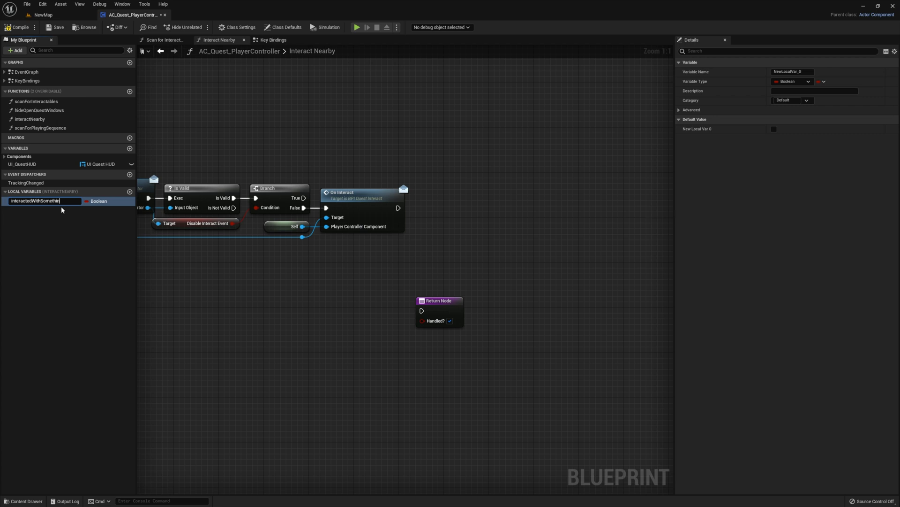
{"action": "key", "text": "enter"}
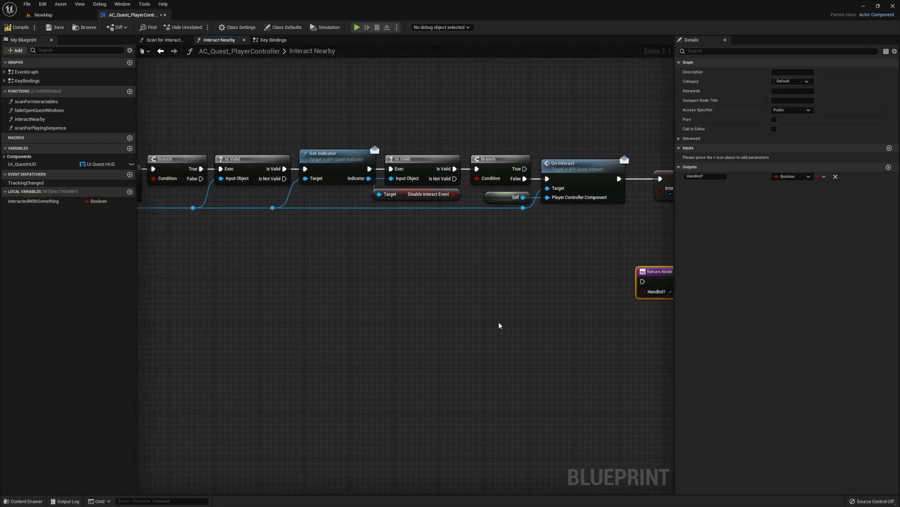
{"action": "left_click", "coordinate": [34, 200]}
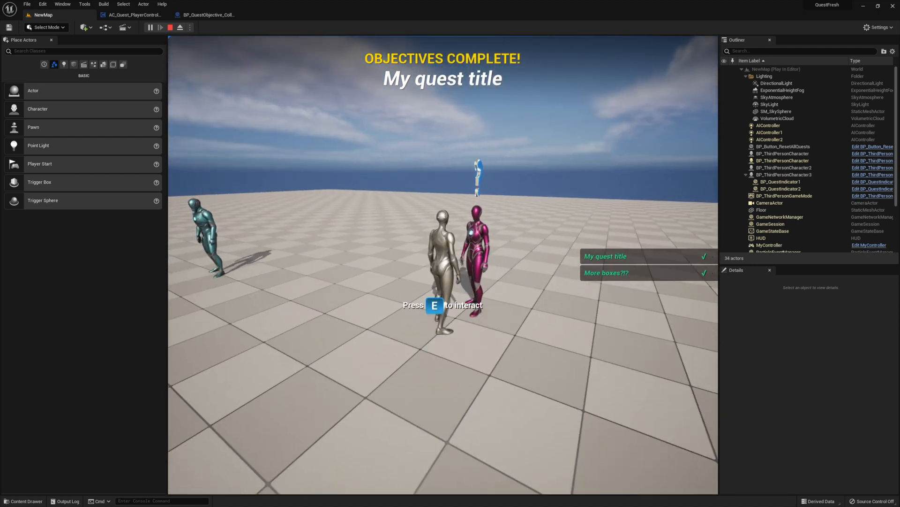
Accept More boxes?!? from Ms Pink, pick up boxes, and turn in My quest title
{"action": "key", "text": "e"}
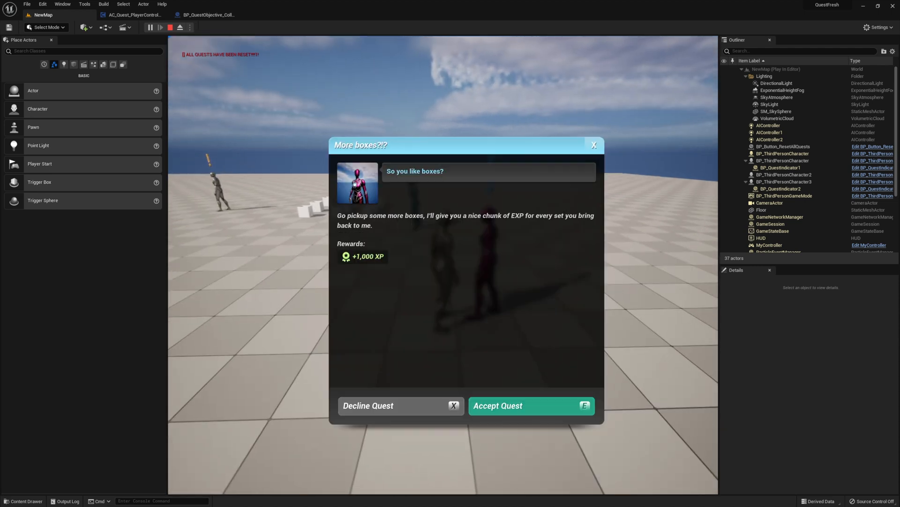
{"action": "left_click", "coordinate": [529, 406]}
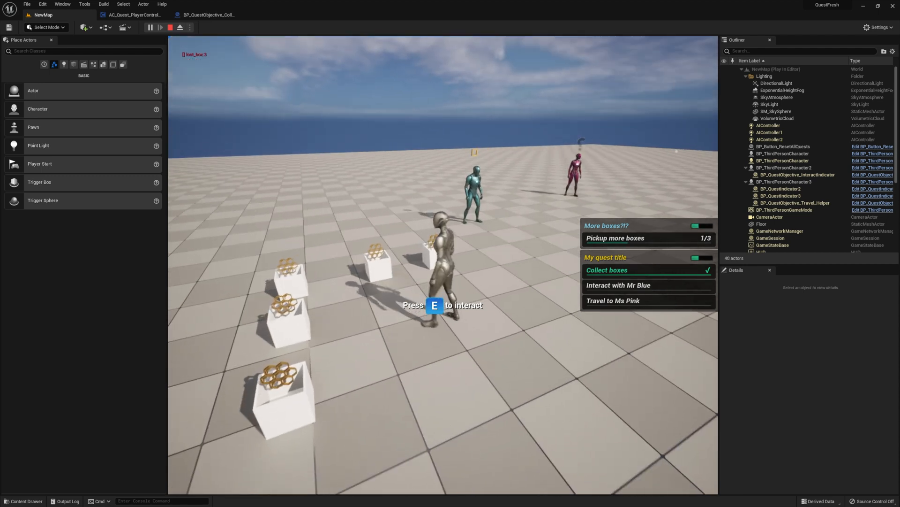
{"action": "key", "text": "e"}
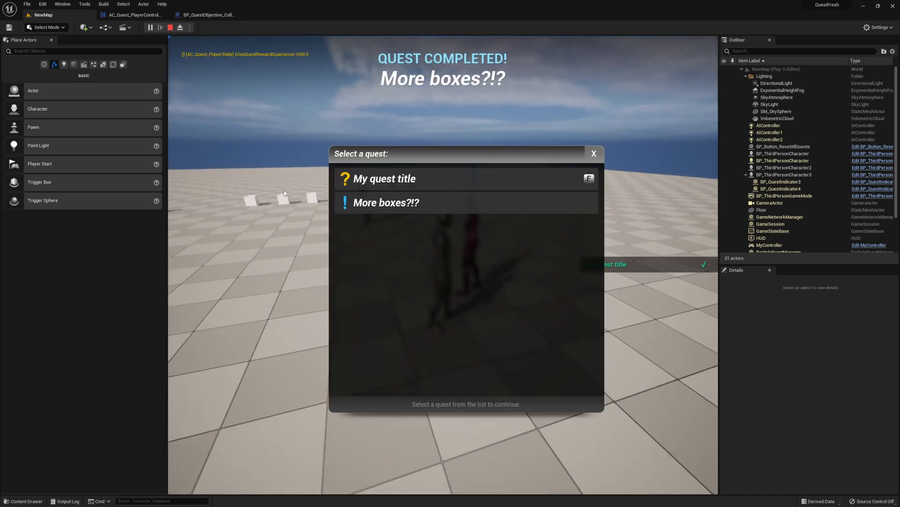
{"action": "left_click", "coordinate": [384, 178]}
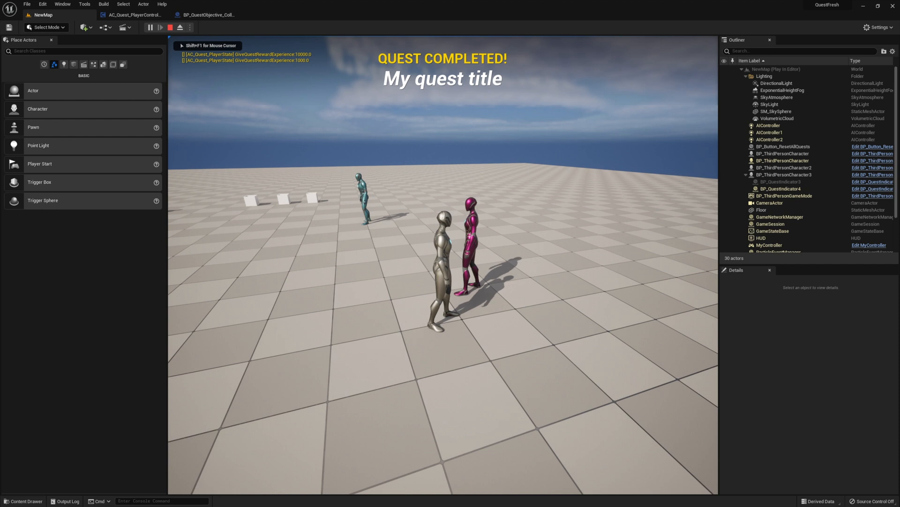